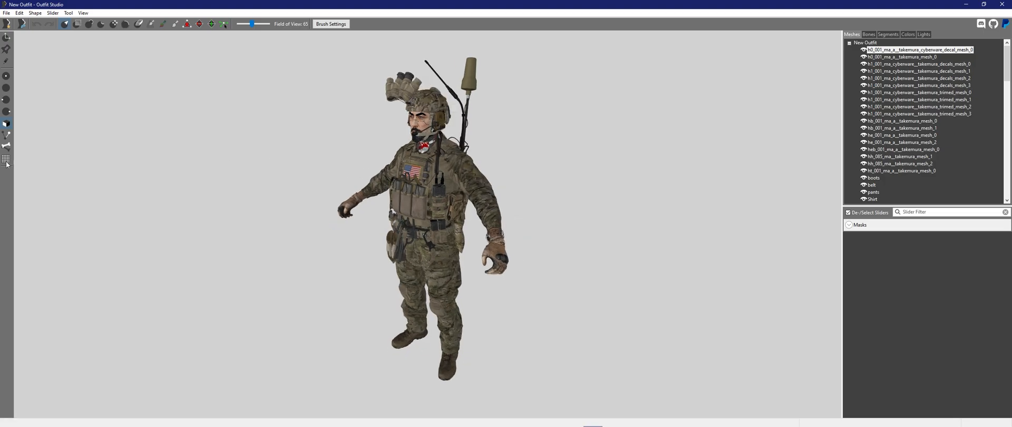
mouse_move(6, 158)
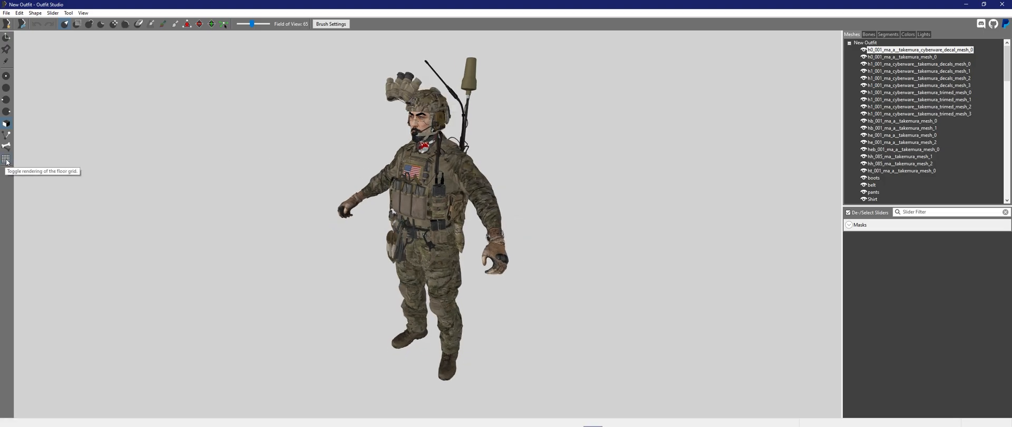
Remove the character head meshes, then select the two watch meshes and the boots for deletion
left_click(7, 158)
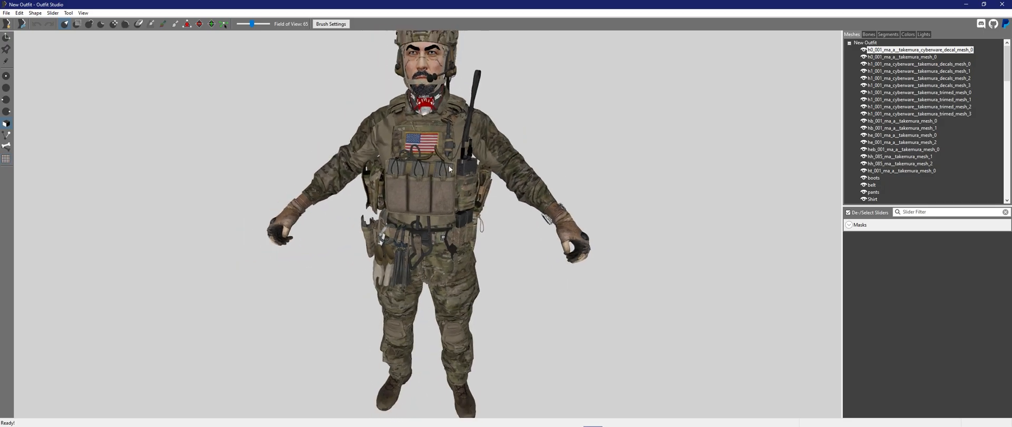
left_click_drag(449, 169, 376, 163)
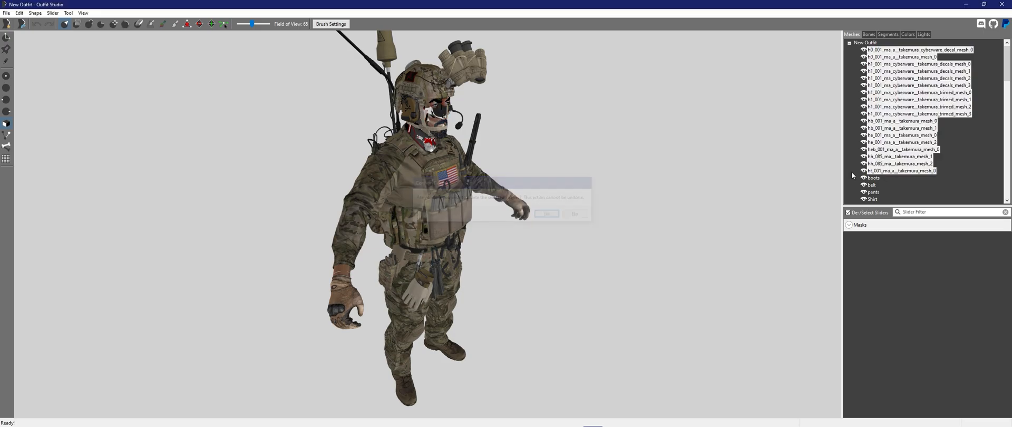
left_click(546, 213)
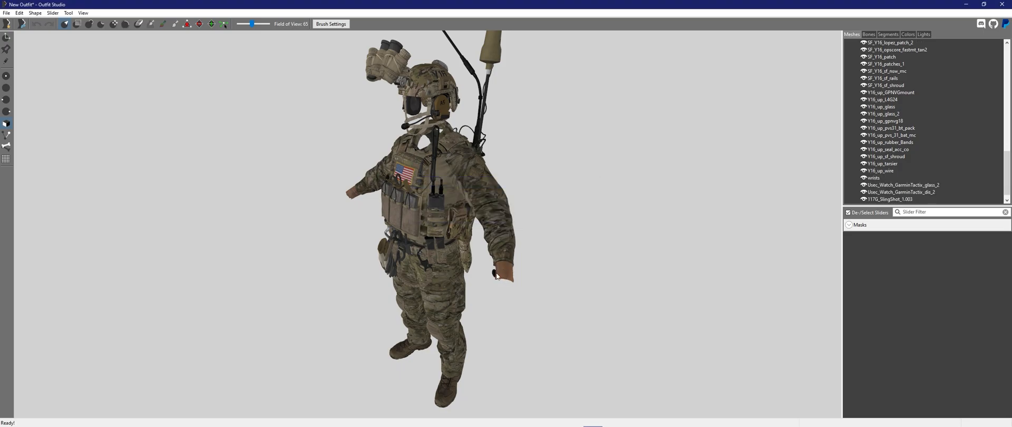
left_click(902, 177)
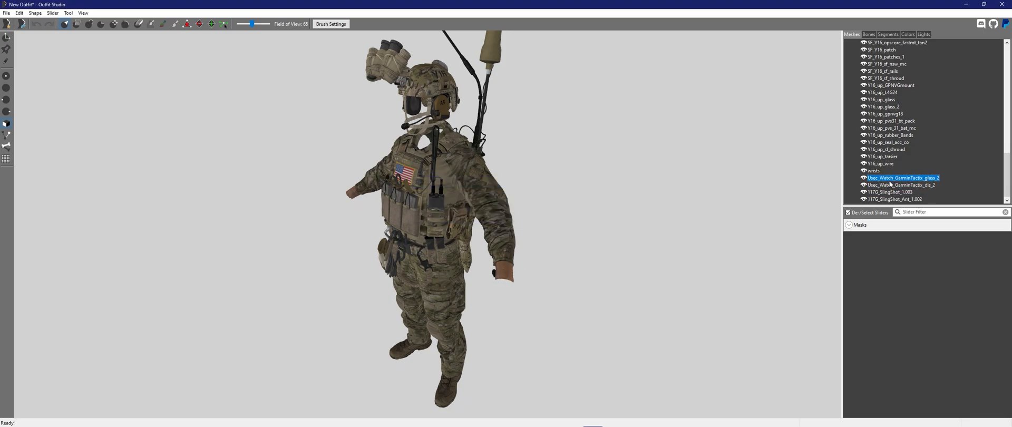
left_click(901, 184)
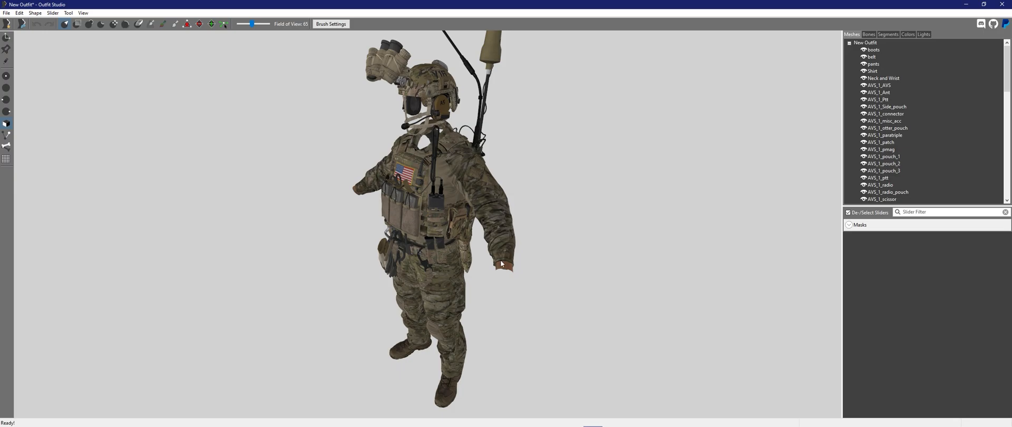
left_click(883, 78)
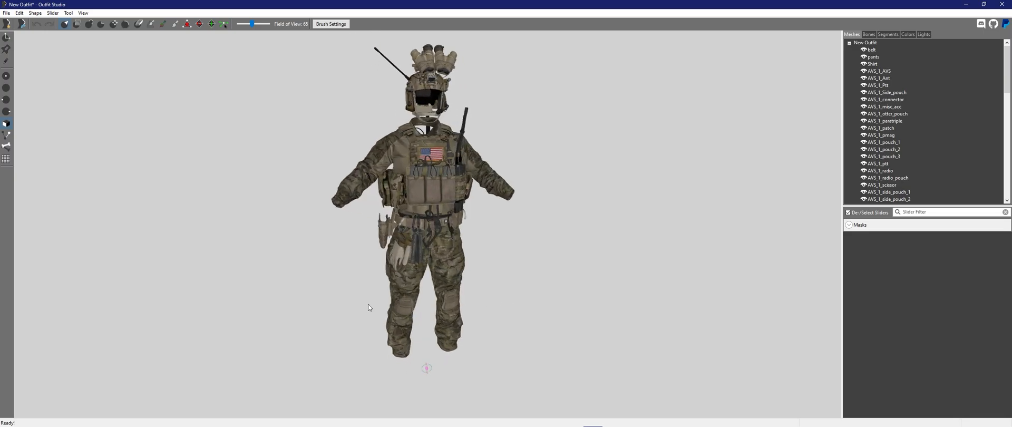
Hide the remaining gear so only the shirt, pants and belt show, viewed at an angle
scroll("down", 3)
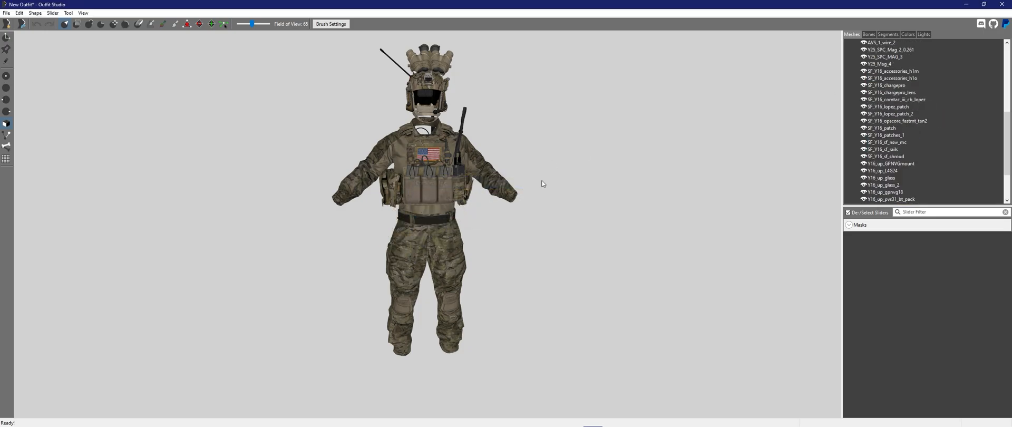
left_click_drag(542, 183, 401, 189)
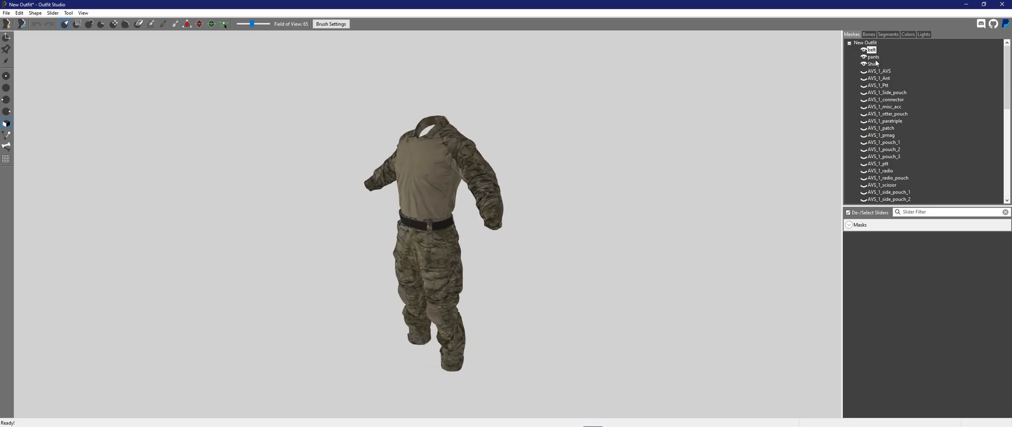
left_click(7, 158)
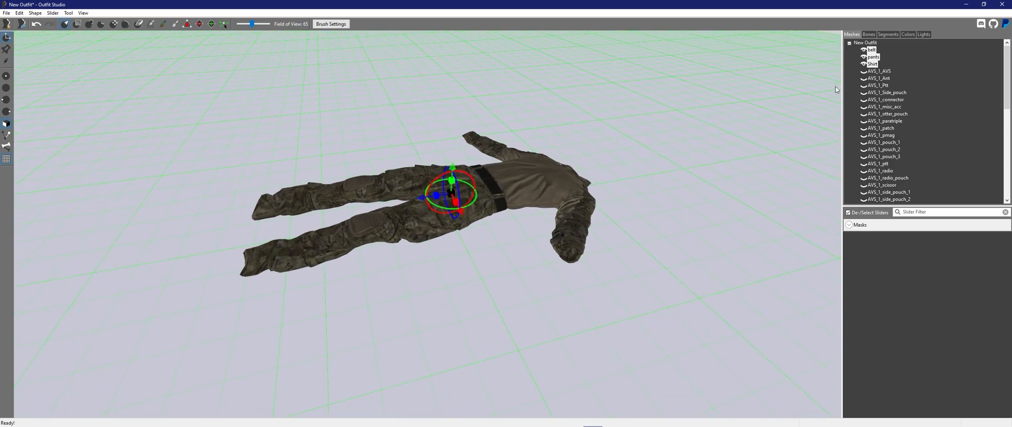
Select the pants then the shirt alone and rotate the shirt to lie over the pants
left_click(872, 57)
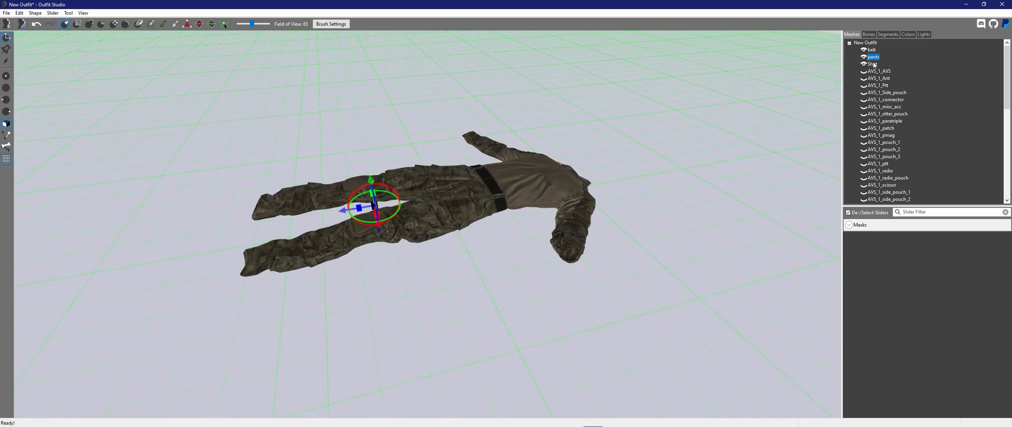
left_click(872, 64)
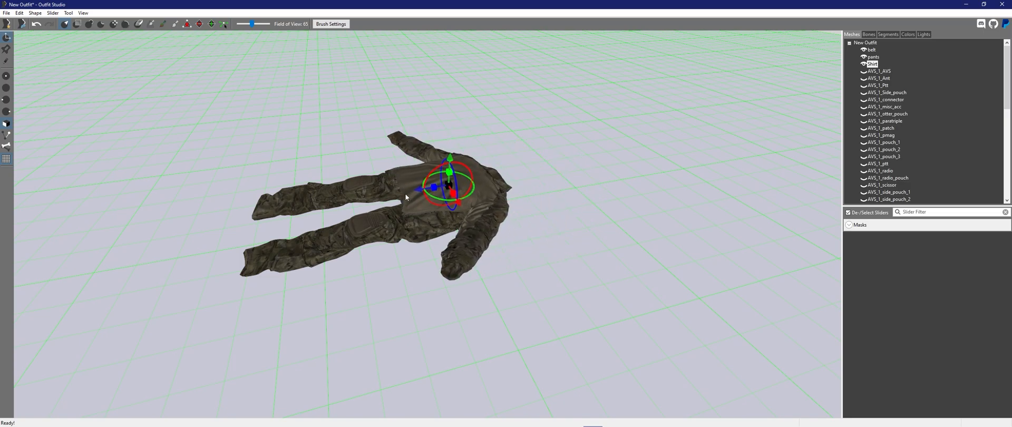
left_click_drag(405, 191, 442, 198)
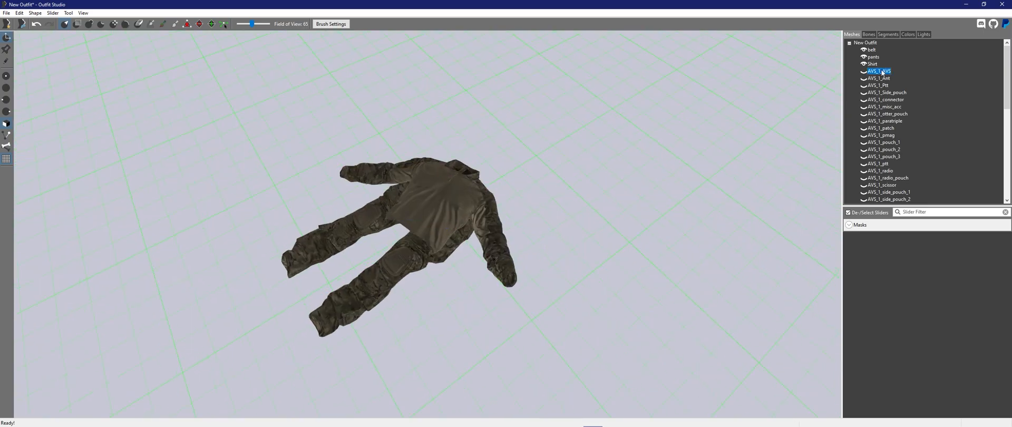
Show the AVS plate carrier and move it to sit next to the flat-laid shirt
scroll("down", 3)
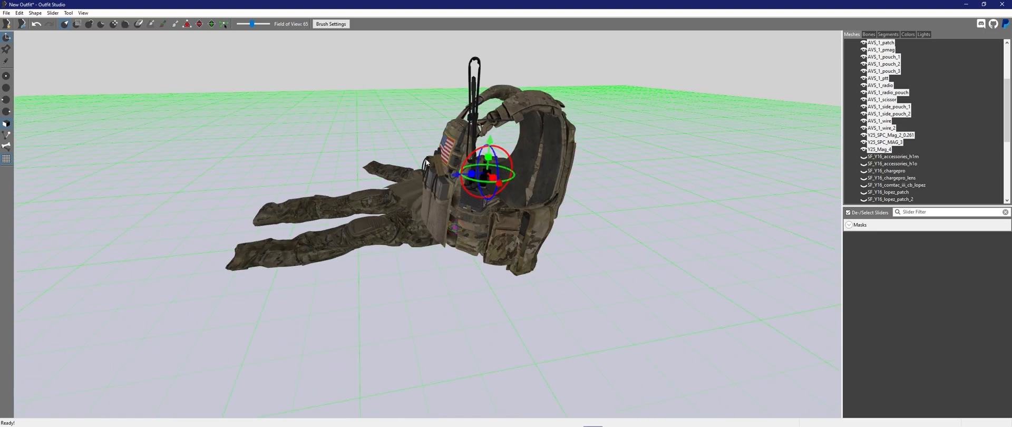
left_click_drag(426, 163, 490, 211)
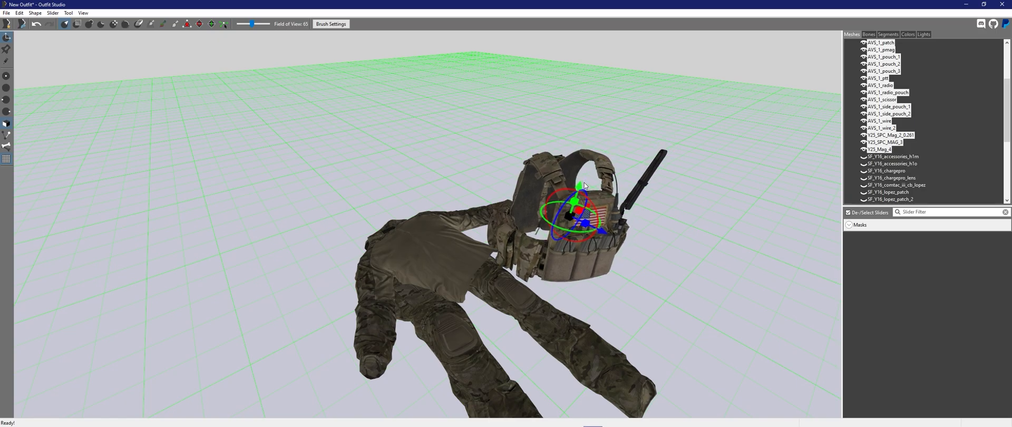
left_click_drag(584, 186, 493, 195)
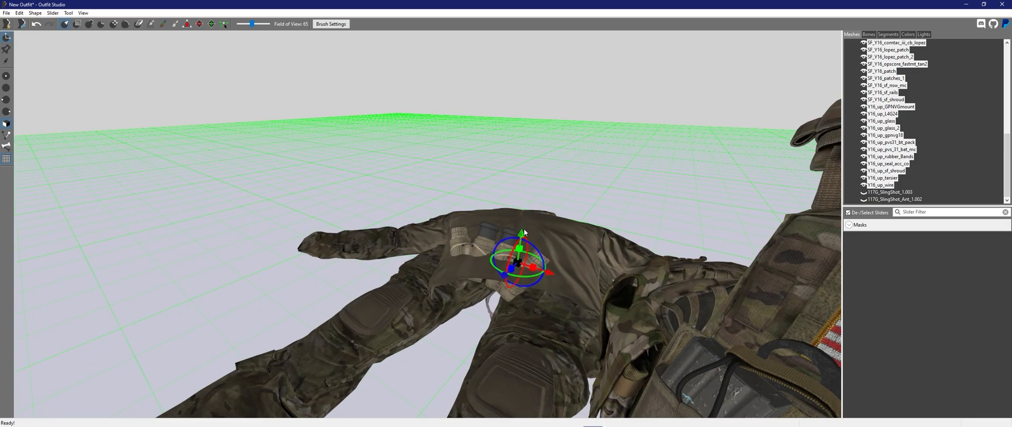
Lay the plate carrier flat to the right of the shirt
left_click_drag(519, 261, 381, 168)
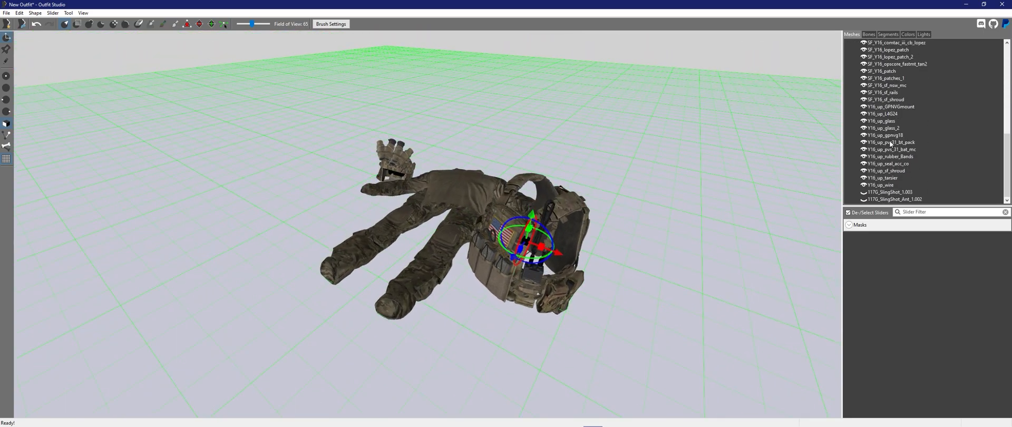
Show the SlingShot pack meshes and place the pack beside the left pants leg
left_click(893, 191)
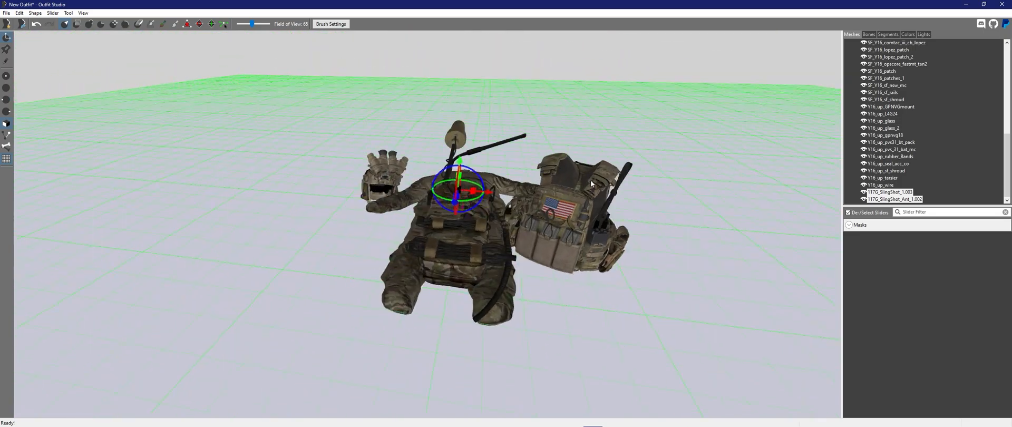
left_click_drag(590, 184, 352, 195)
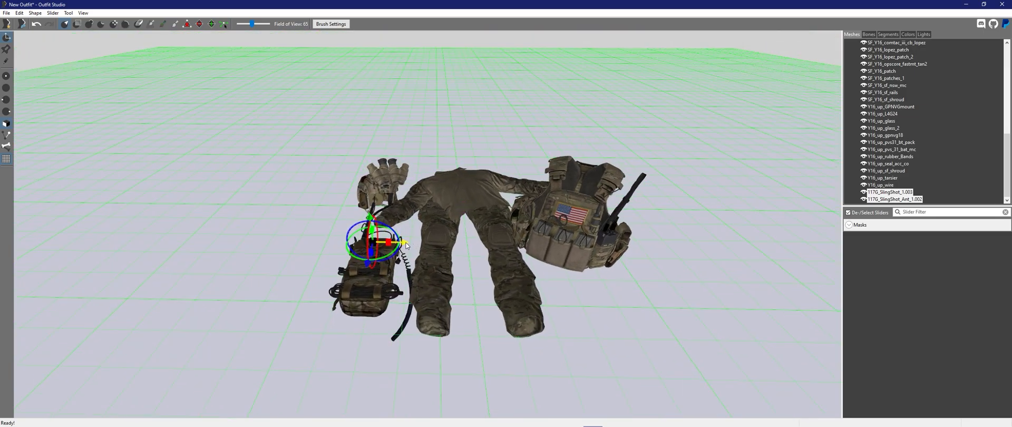
left_click_drag(387, 242, 410, 243)
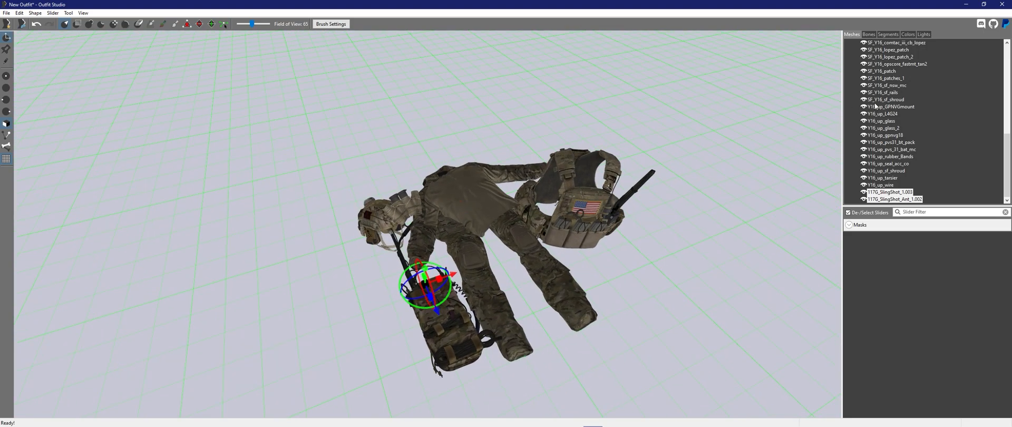
left_click(891, 107)
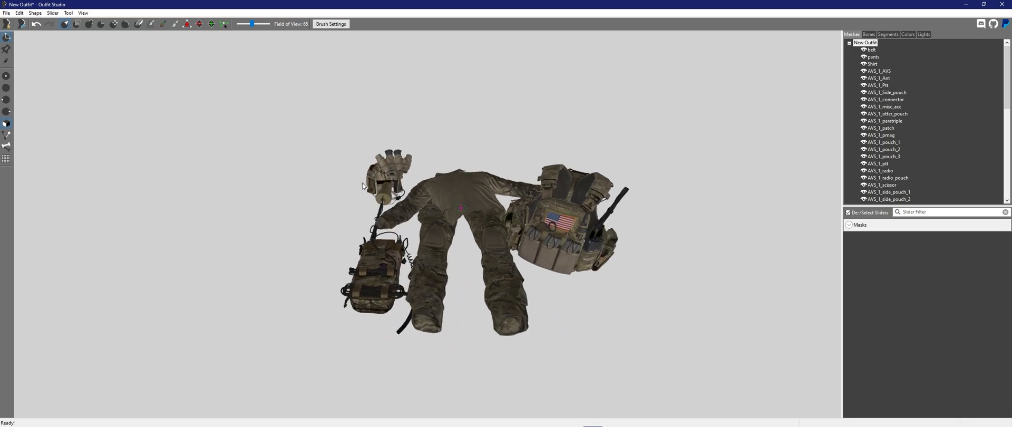
left_click_drag(361, 187, 497, 222)
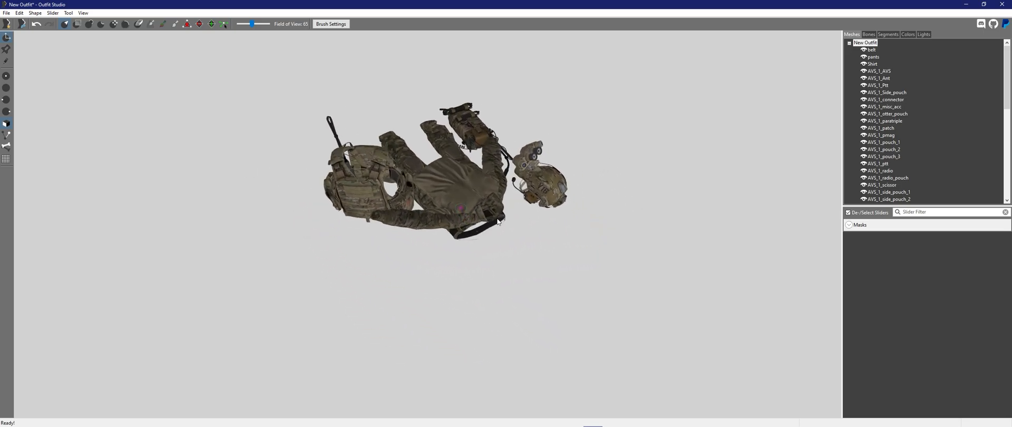
left_click_drag(497, 219, 407, 236)
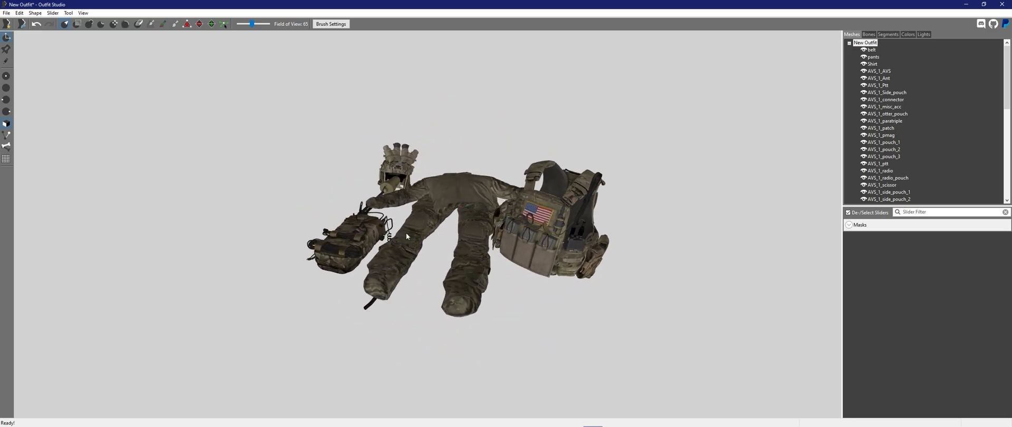
left_click_drag(407, 236, 488, 261)
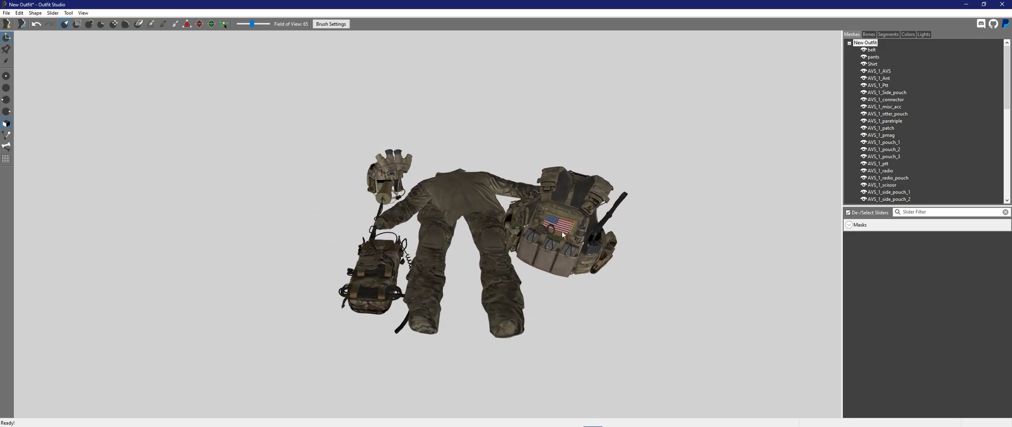
left_click_drag(562, 235, 450, 219)
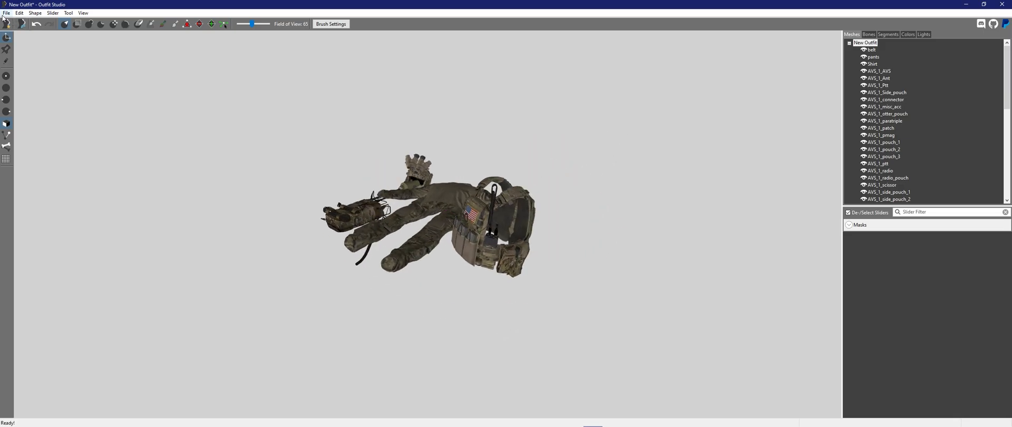
Export the outfit NIF as Goro Takemura_GO.nif in the Cagged Gatekeepers meshes folder
left_click(6, 12)
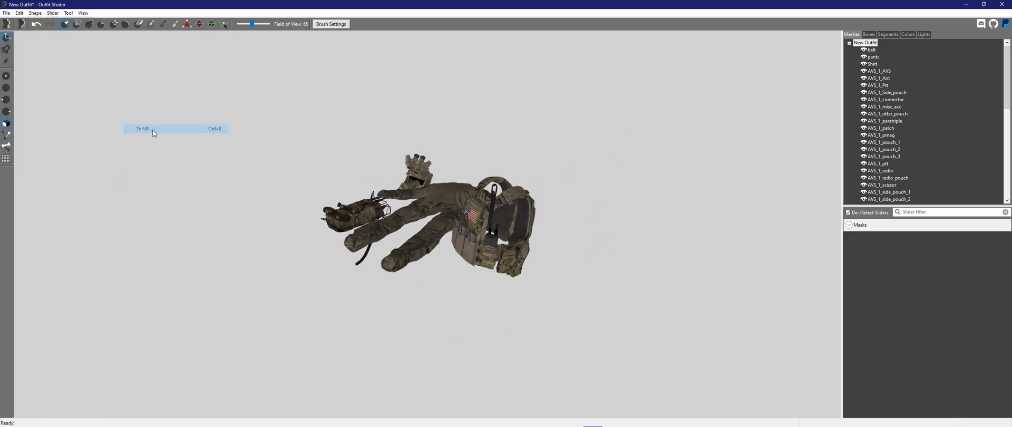
left_click(142, 128)
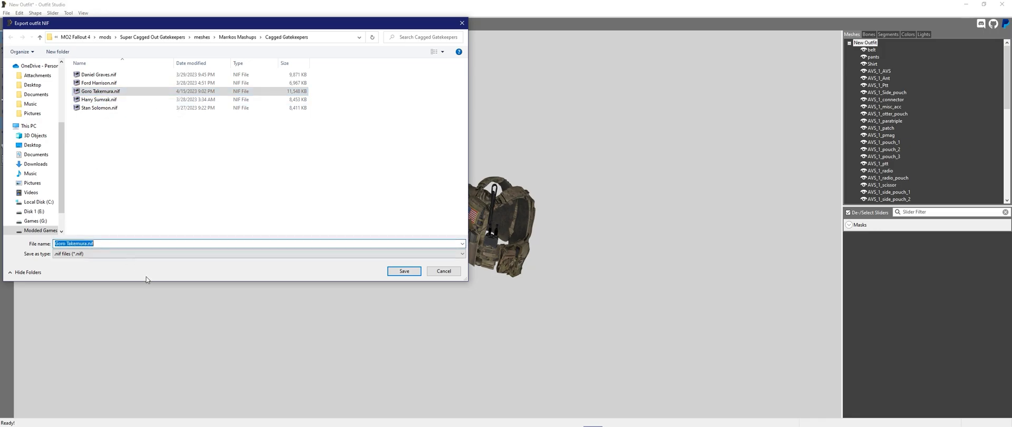
type("_+G")
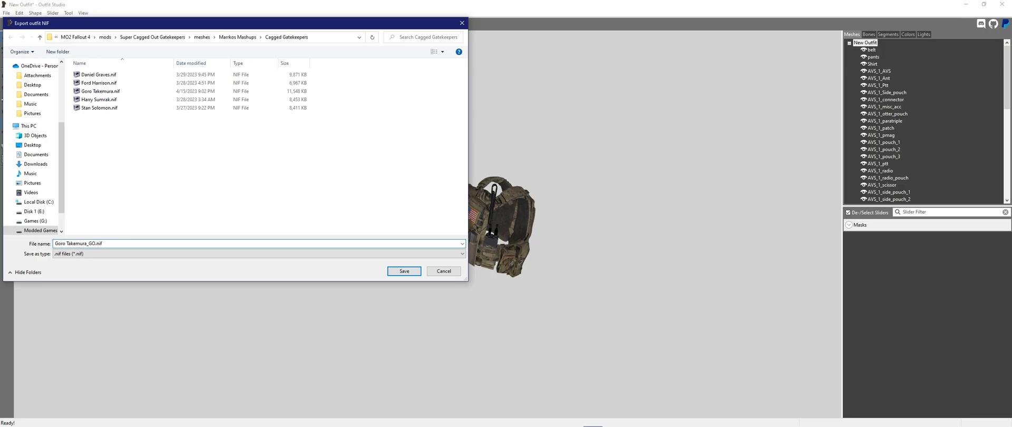
left_click(404, 271)
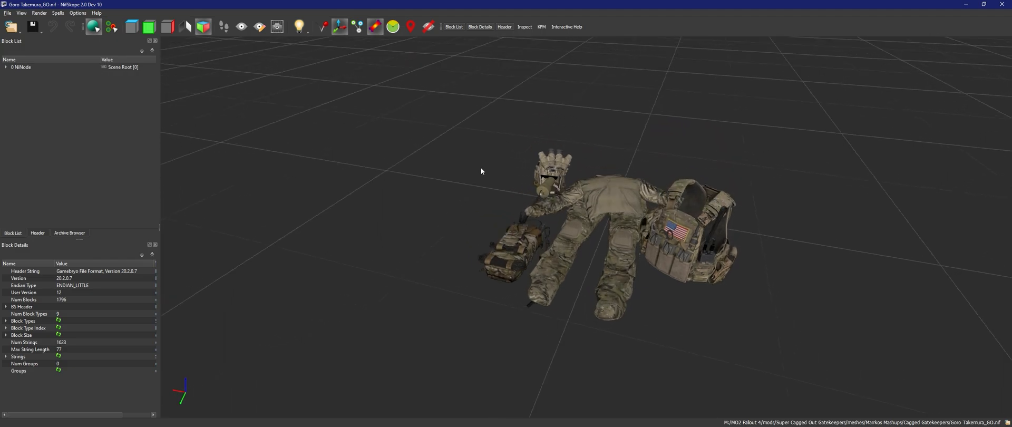
Insert a Bethesda BSXFlags block from the root NiNode's Block > Insert menu
left_click(22, 67)
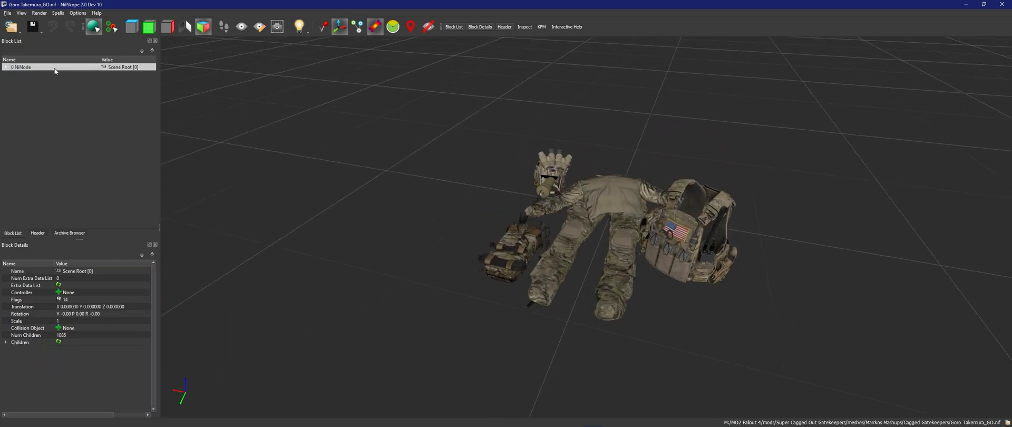
right_click(21, 66)
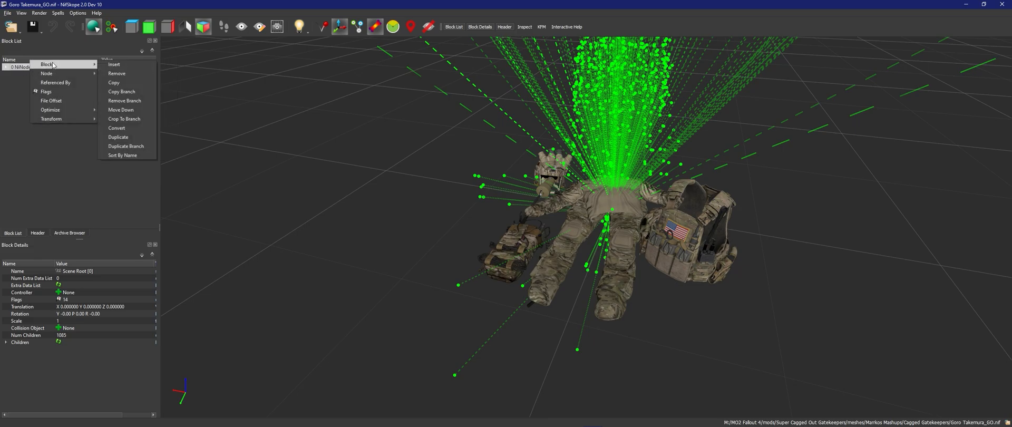
mouse_move(114, 65)
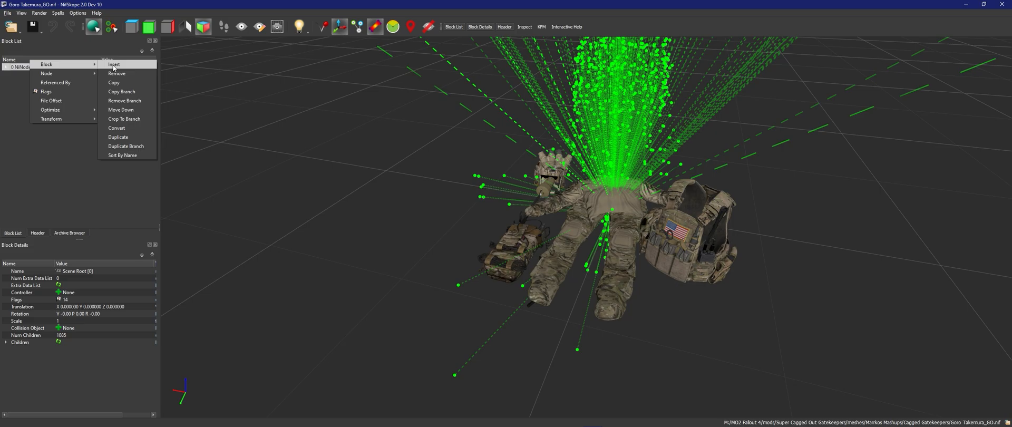
left_click(114, 65)
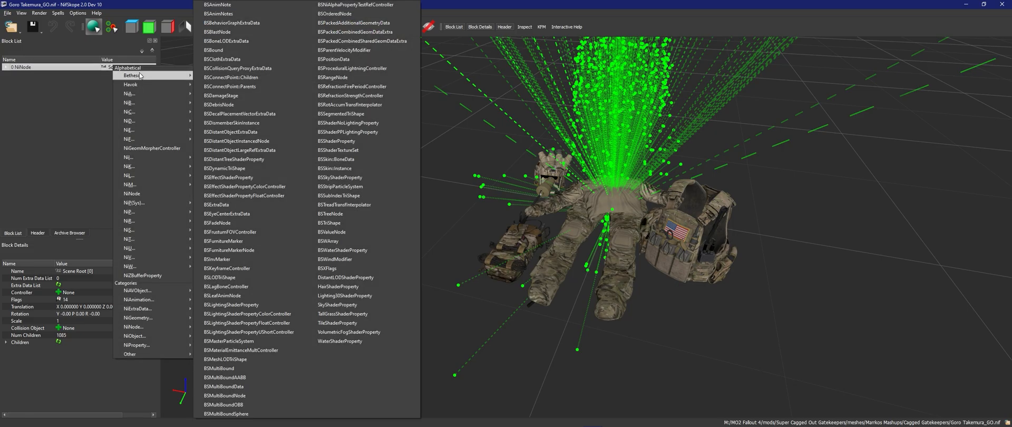
mouse_move(342, 268)
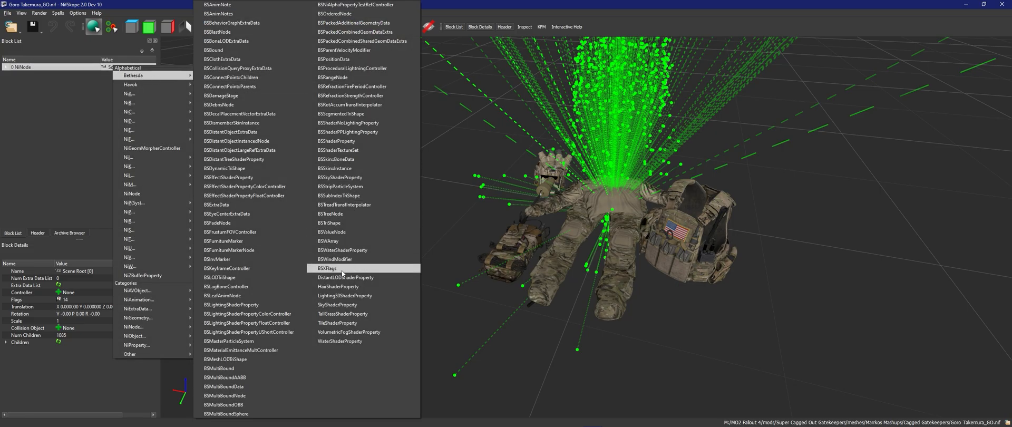
left_click(306, 262)
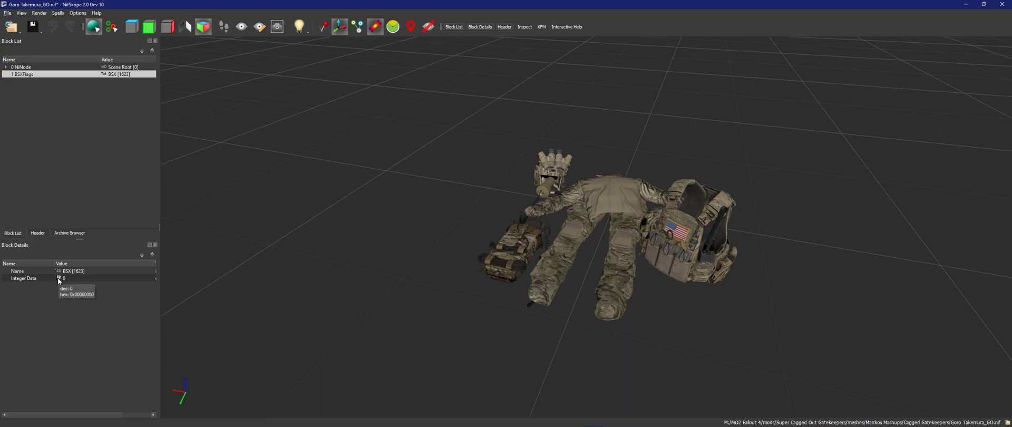
mouse_move(16, 283)
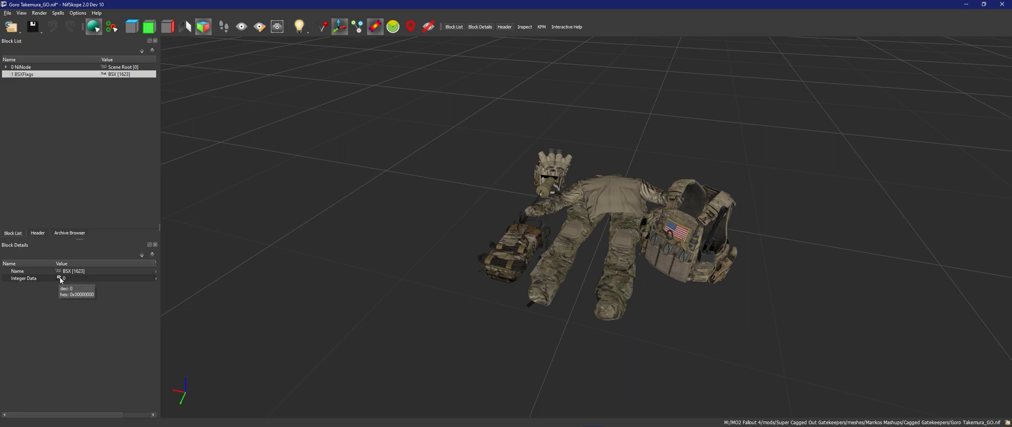
Set BSXFlags to Havok, Dynamic, Articulated (194) and link it into the root NiNode's extra data
left_click(59, 278)
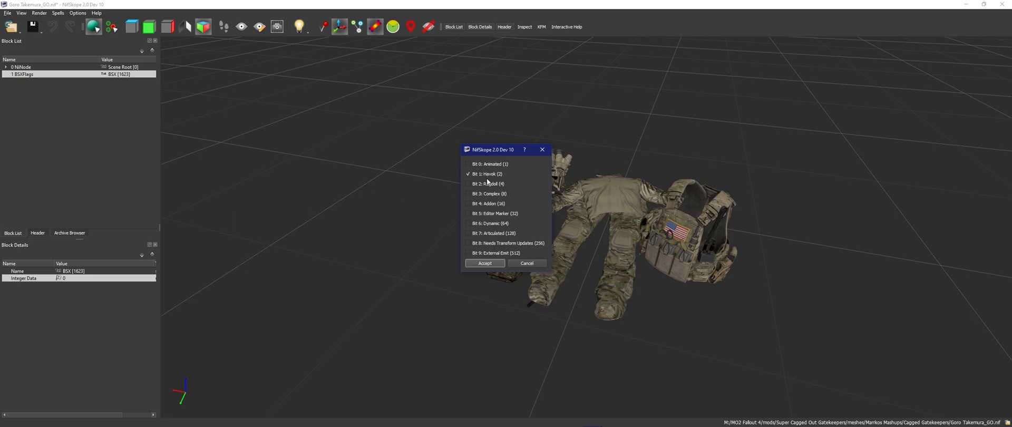
left_click(481, 233)
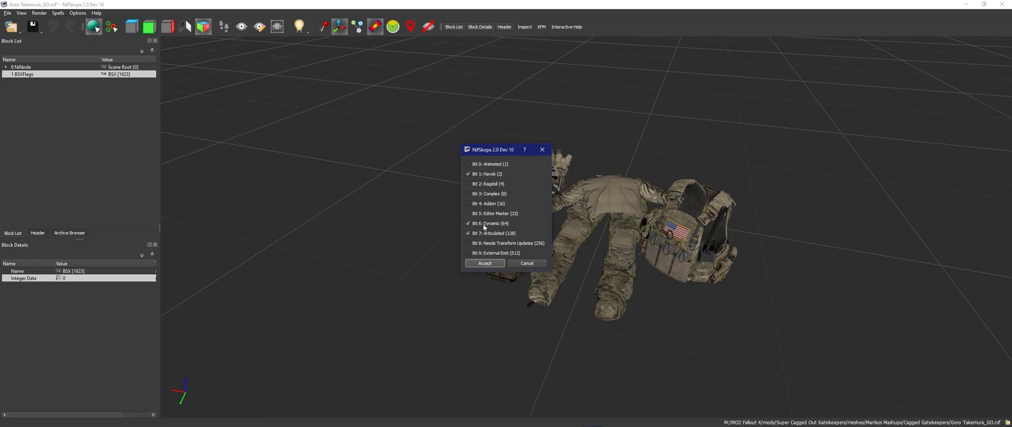
left_click(484, 264)
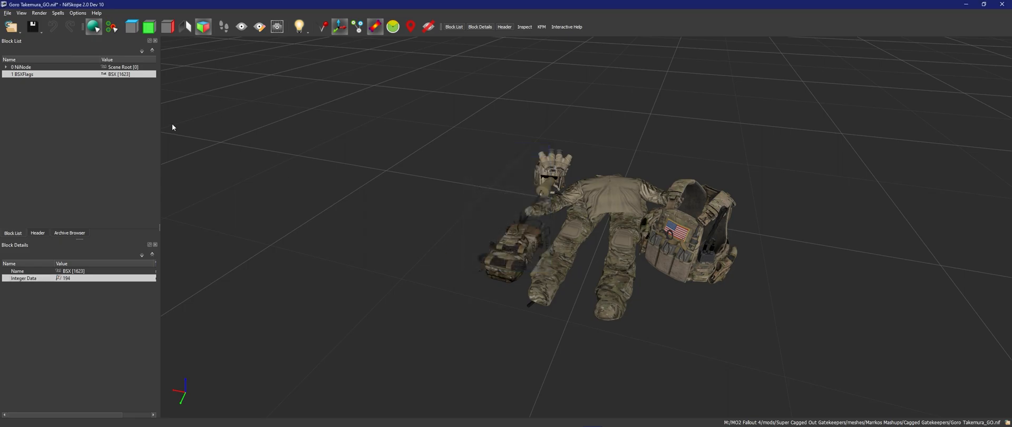
left_click(23, 66)
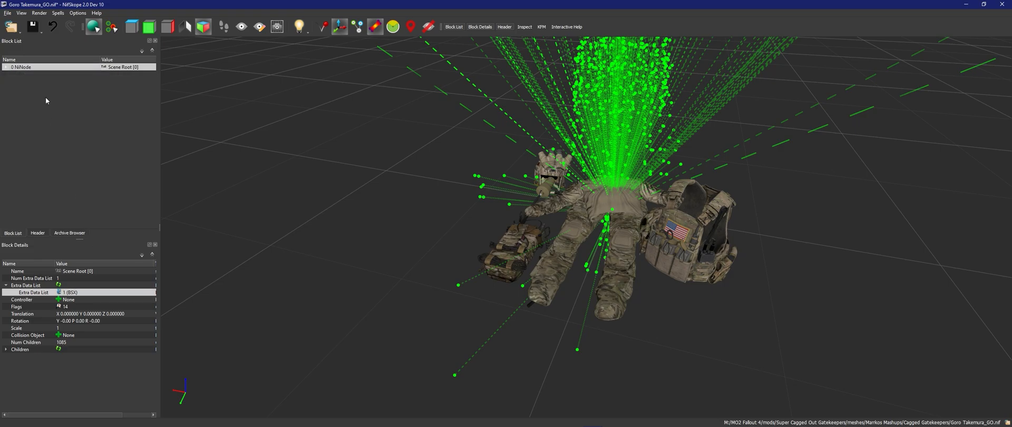
mouse_move(38, 76)
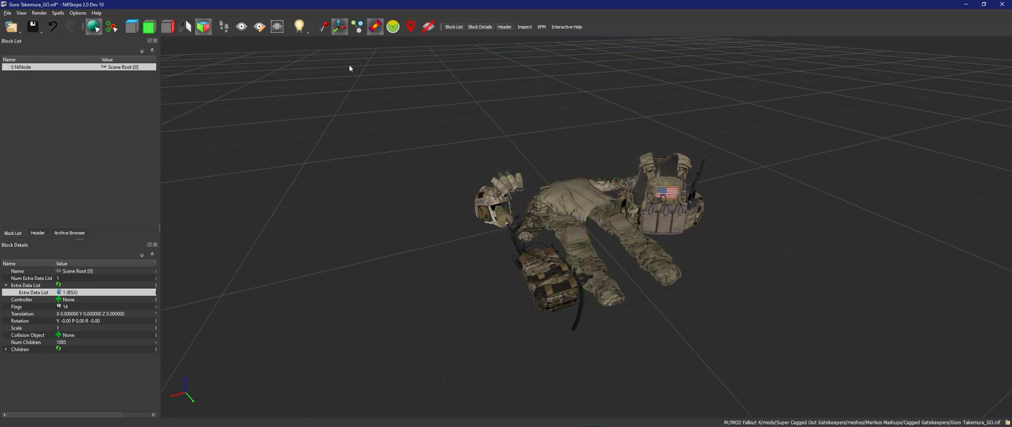
mouse_move(339, 26)
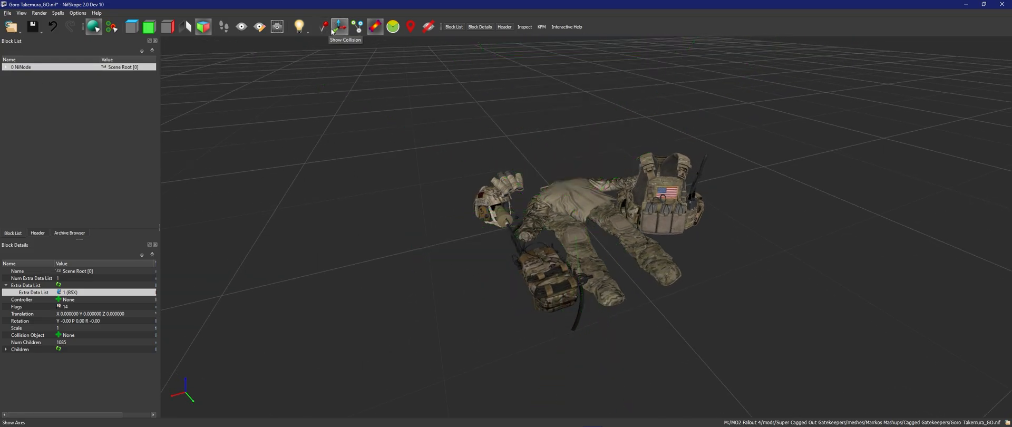
Enable Show Collision and create a 39-vertex convex hull for the AVS_1_AVS vest
left_click(321, 26)
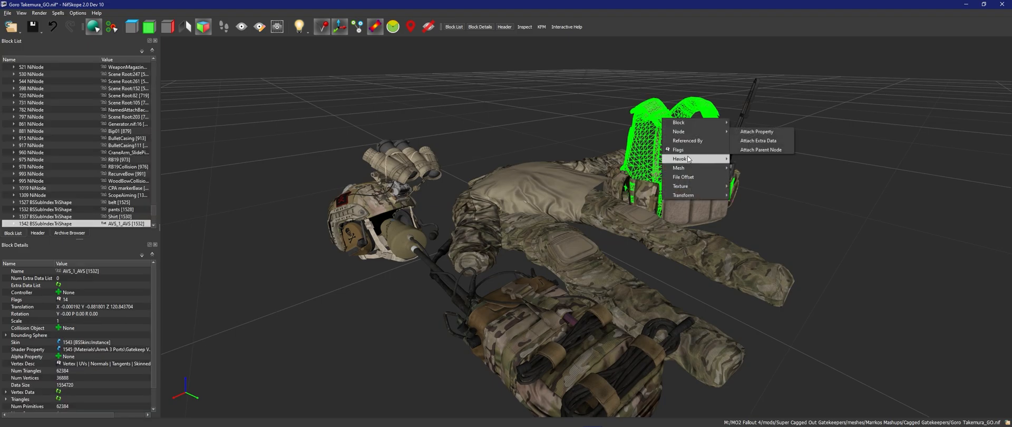
mouse_move(680, 158)
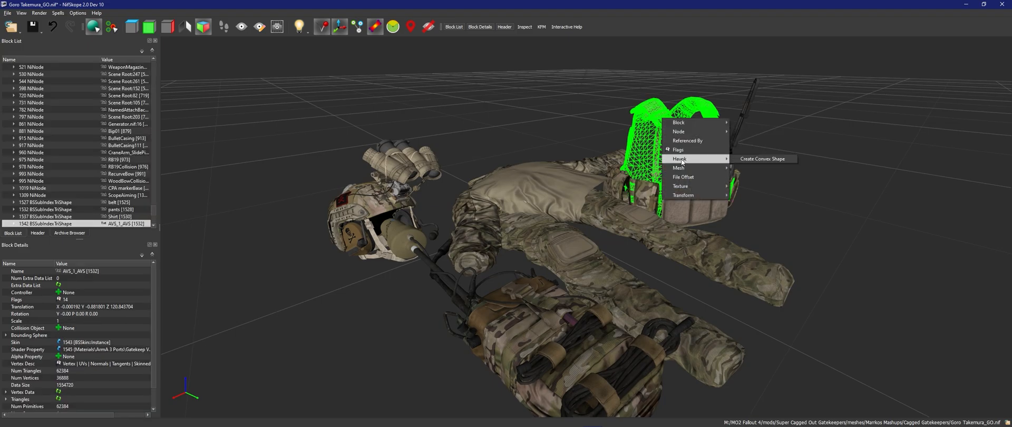
left_click(762, 158)
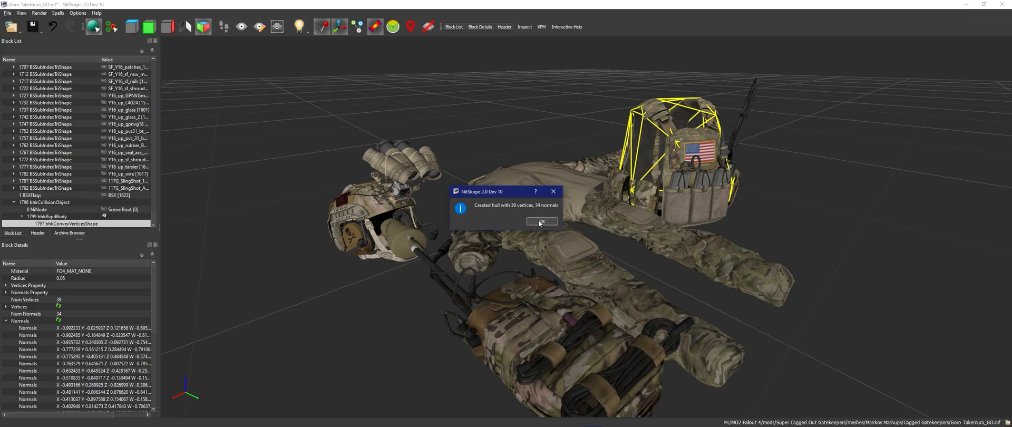
left_click(540, 222)
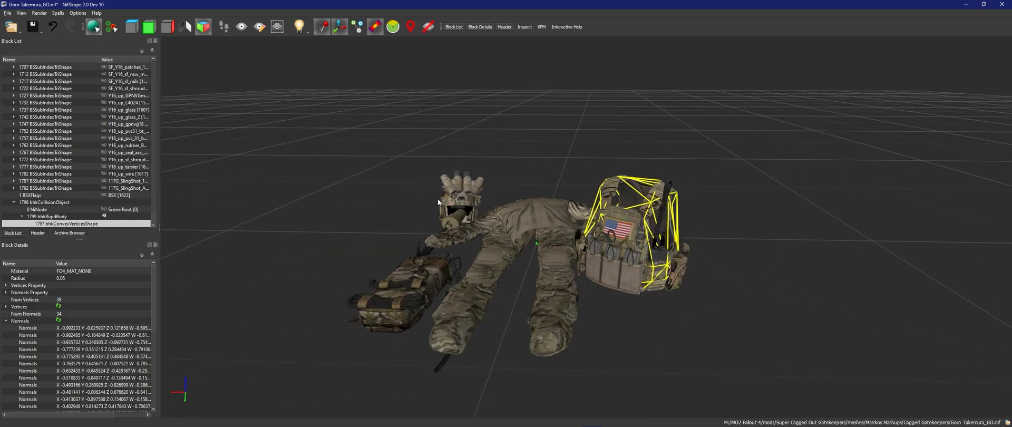
left_click(49, 181)
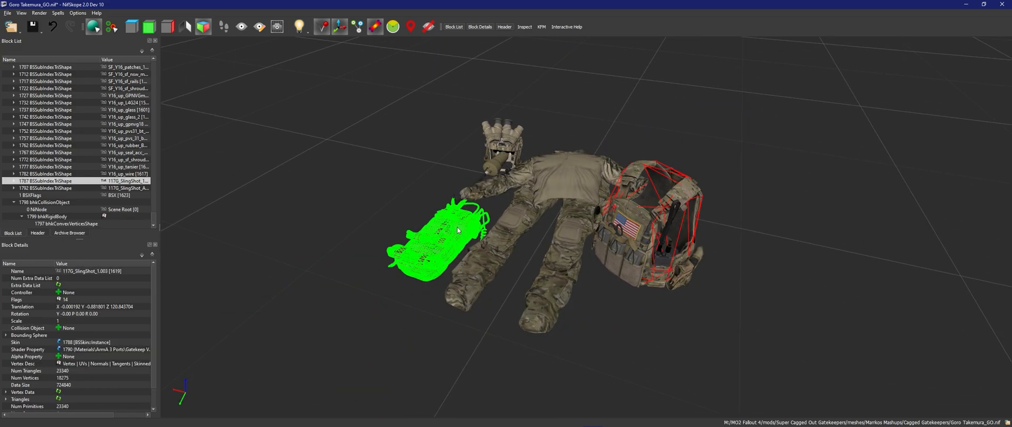
Create a convex hull for the sling pouch and add it to the existing list shape
right_click(456, 229)
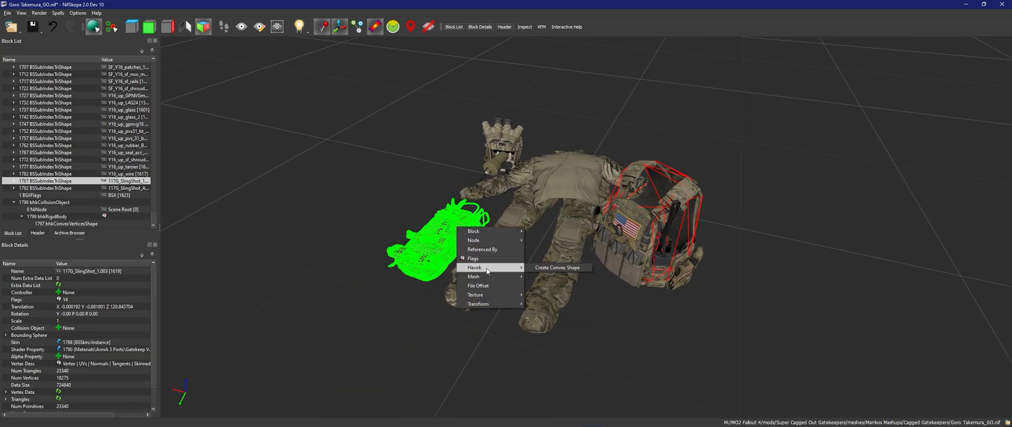
left_click(557, 266)
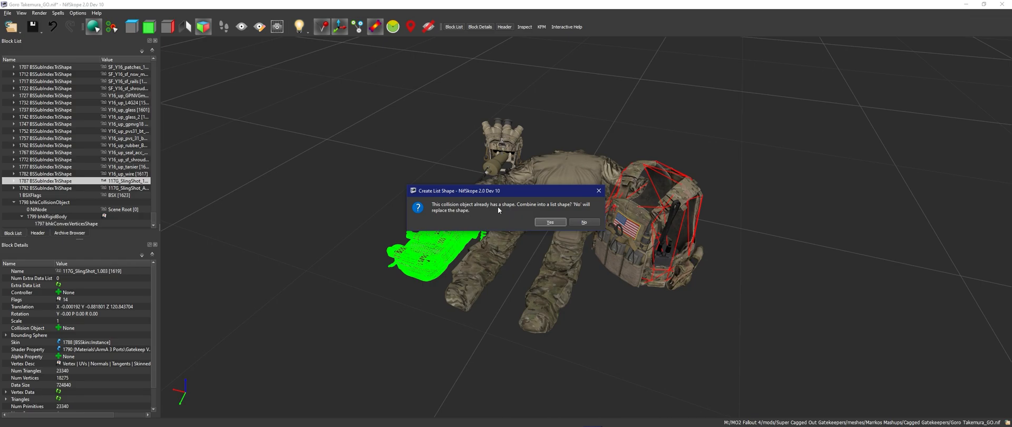
left_click(549, 222)
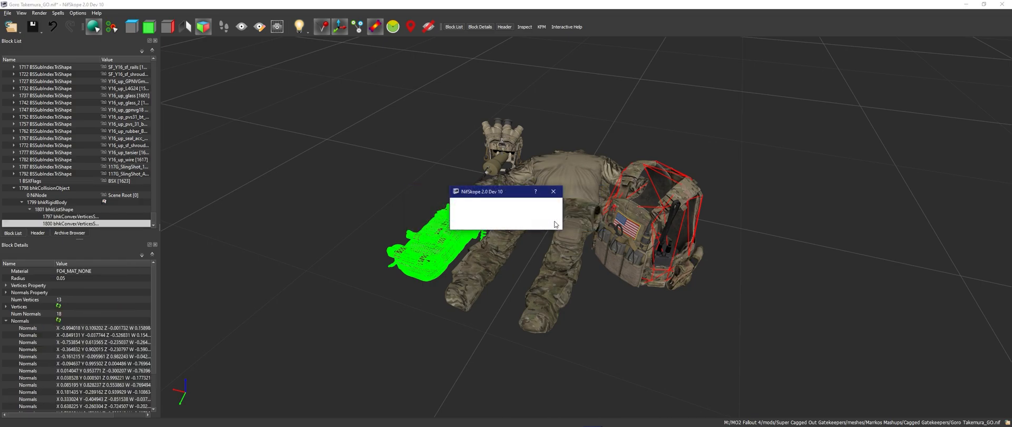
mouse_move(528, 219)
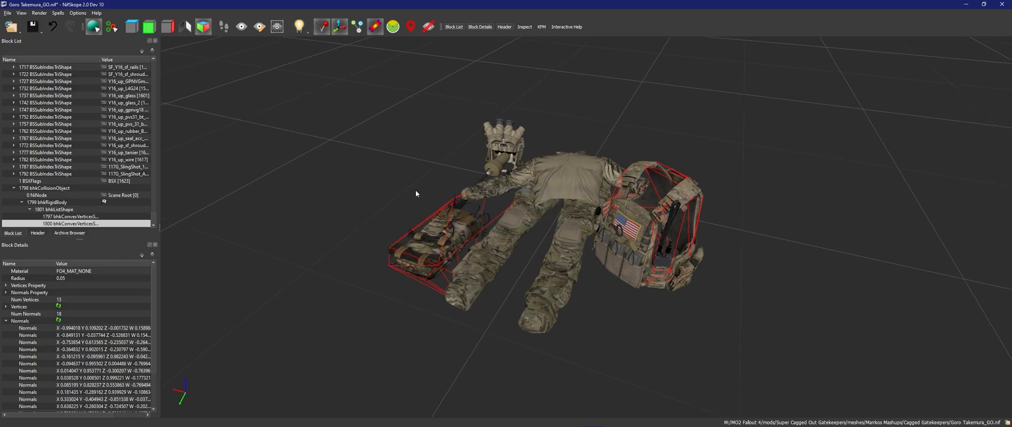
left_click_drag(416, 194, 516, 154)
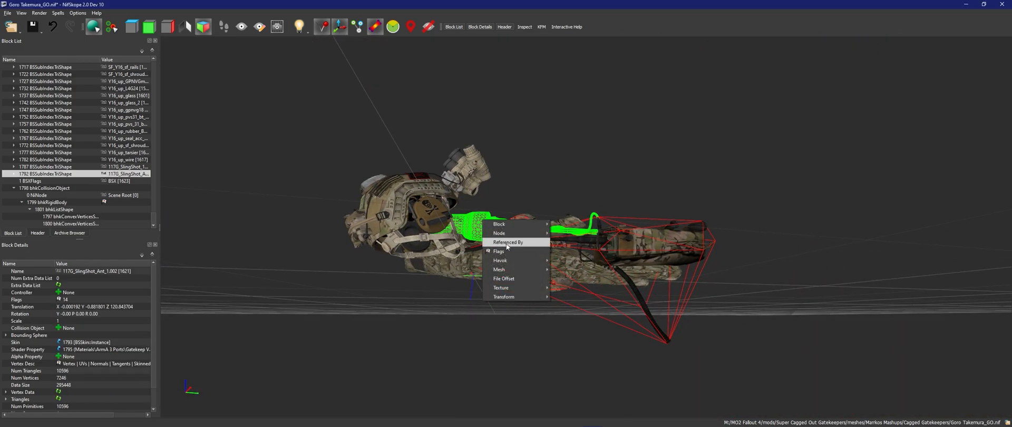
mouse_move(499, 260)
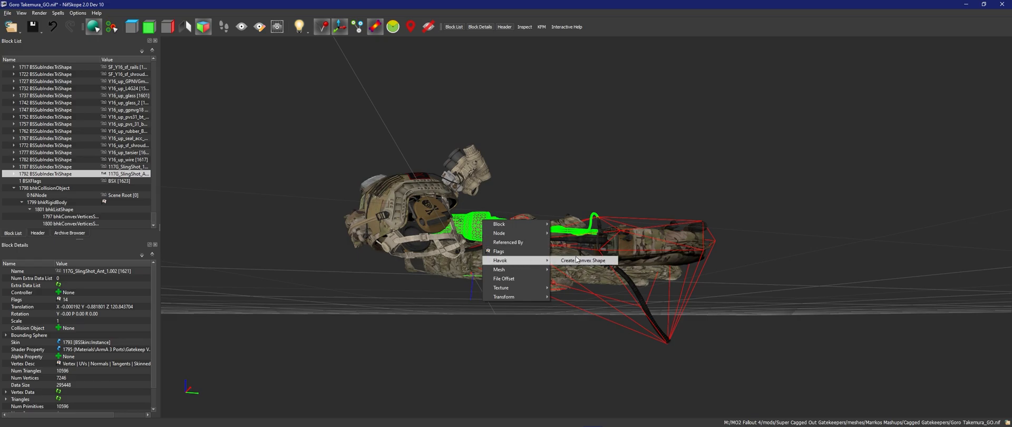
Create a convex hull for the second sling mesh, add it to the list shape, and inspect the hulls
left_click(583, 260)
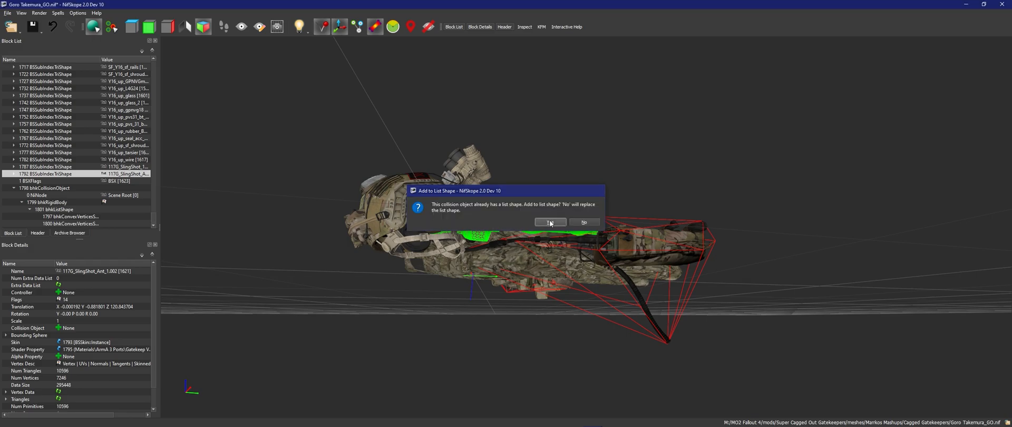
left_click(549, 222)
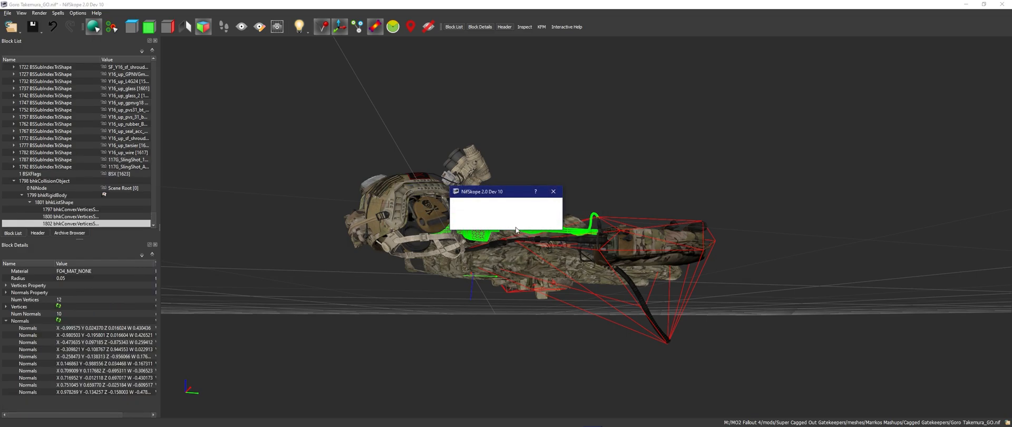
left_click(552, 191)
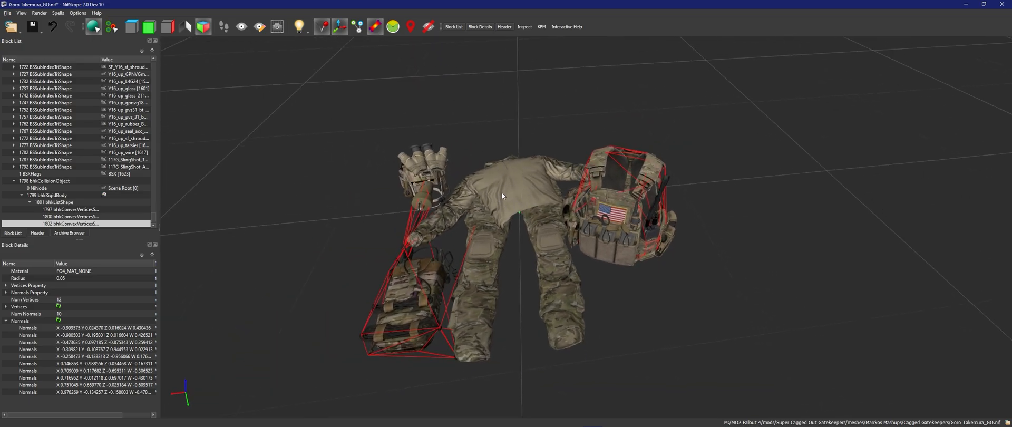
left_click_drag(504, 198, 516, 230)
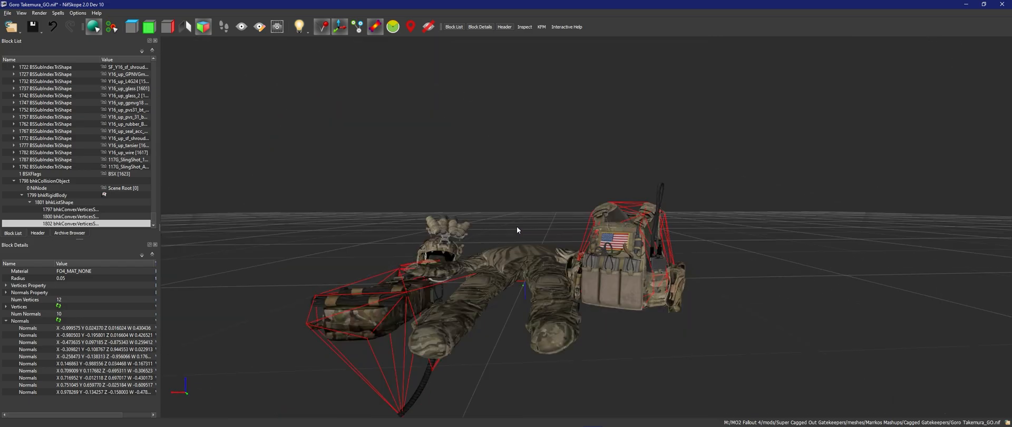
left_click_drag(517, 230, 533, 210)
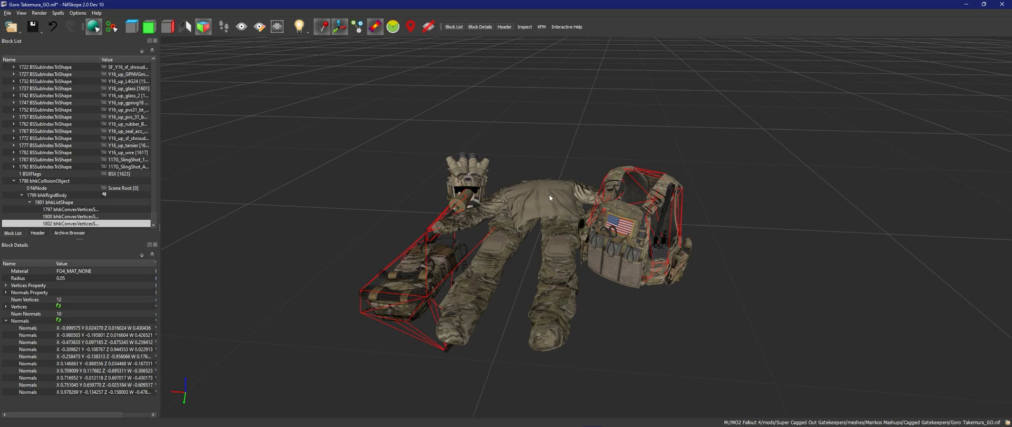
mouse_move(524, 165)
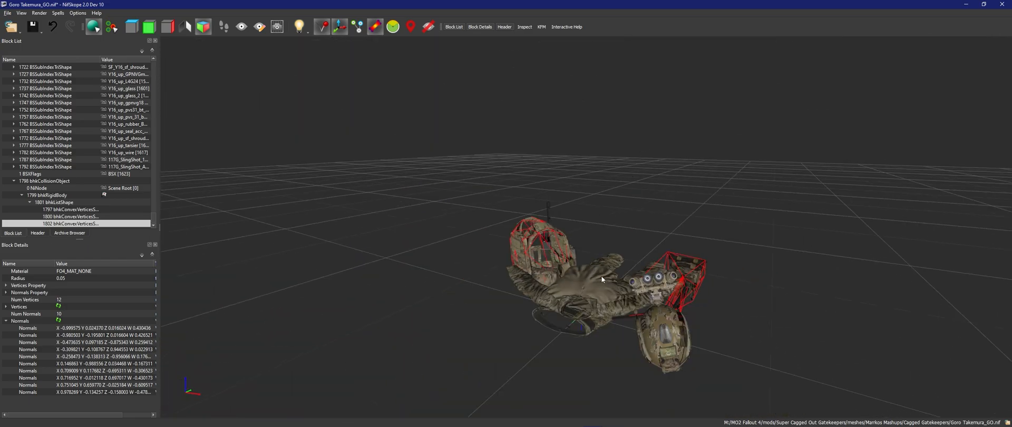
Create convex collision hulls for the helmet and night-vision goggles, adding them to the list shape
left_click_drag(580, 283, 452, 271)
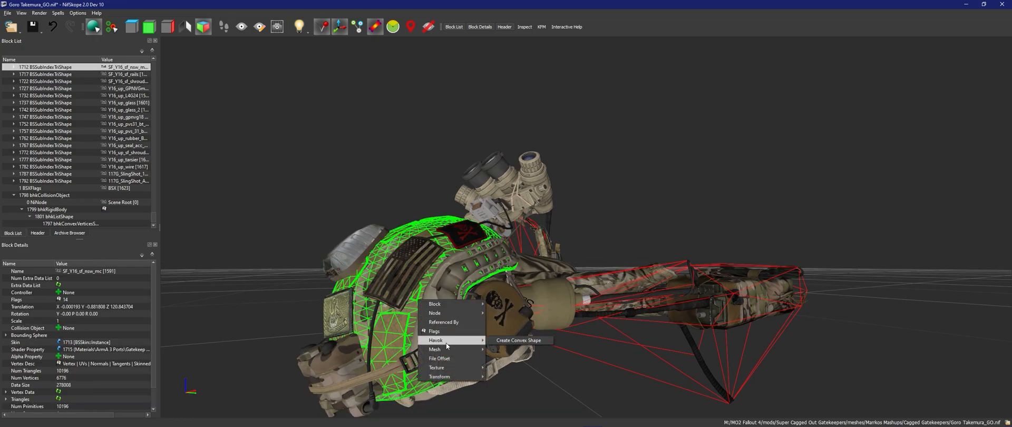
left_click(516, 340)
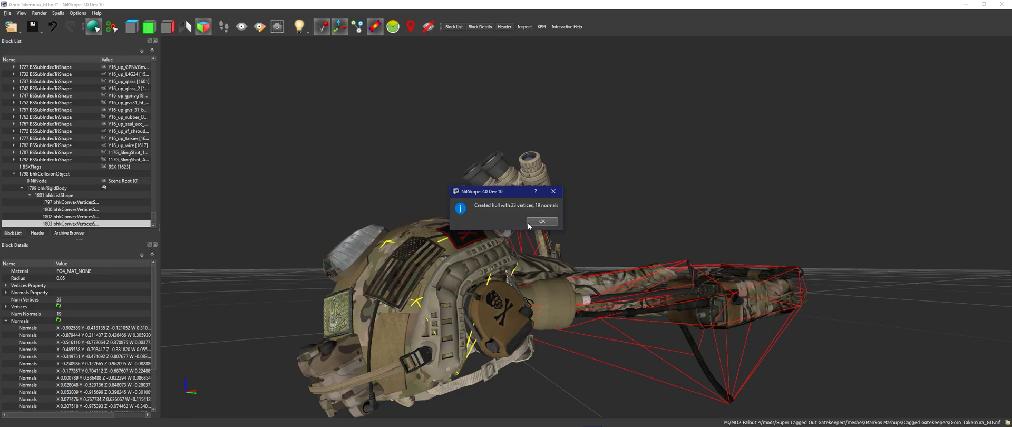
left_click(542, 221)
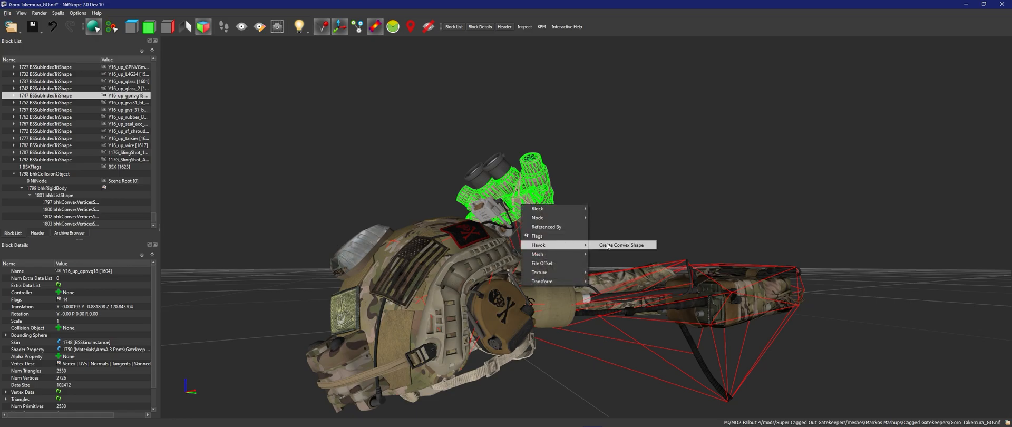
left_click(622, 245)
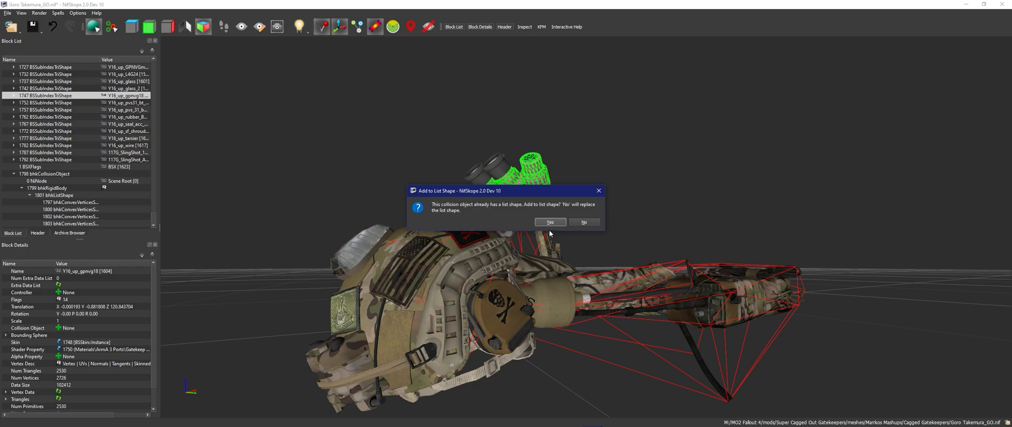
left_click(549, 221)
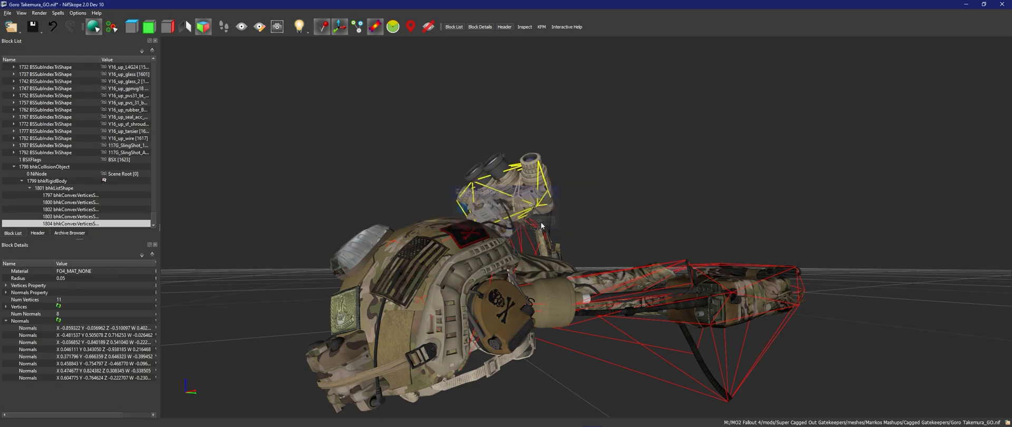
Create a convex hull for the helmet shell and review all six collision hulls
right_click(512, 273)
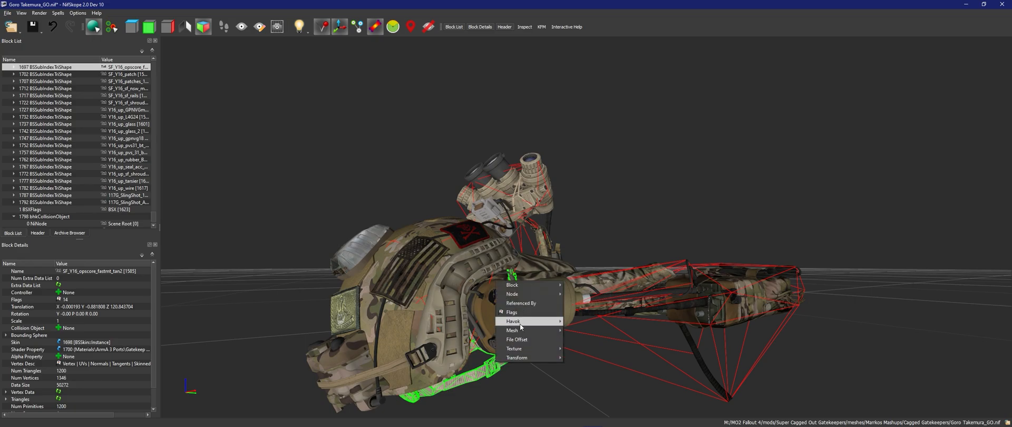
left_click(513, 330)
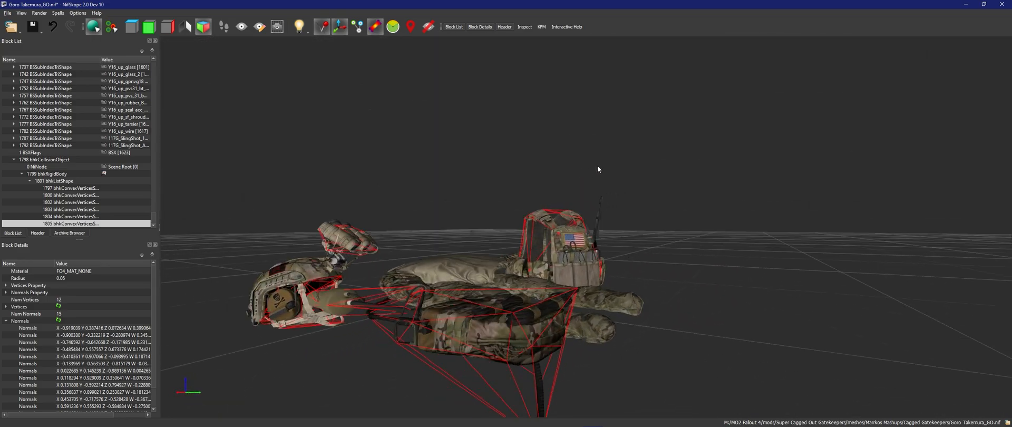
left_click_drag(596, 169, 554, 187)
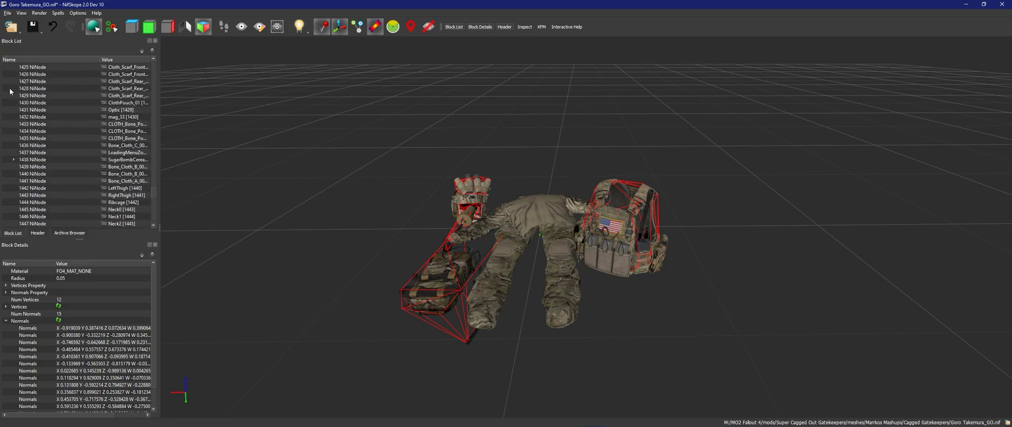
Collapse the block tree to the 0 NiNode root and show the NiHeader block summary
left_click(7, 68)
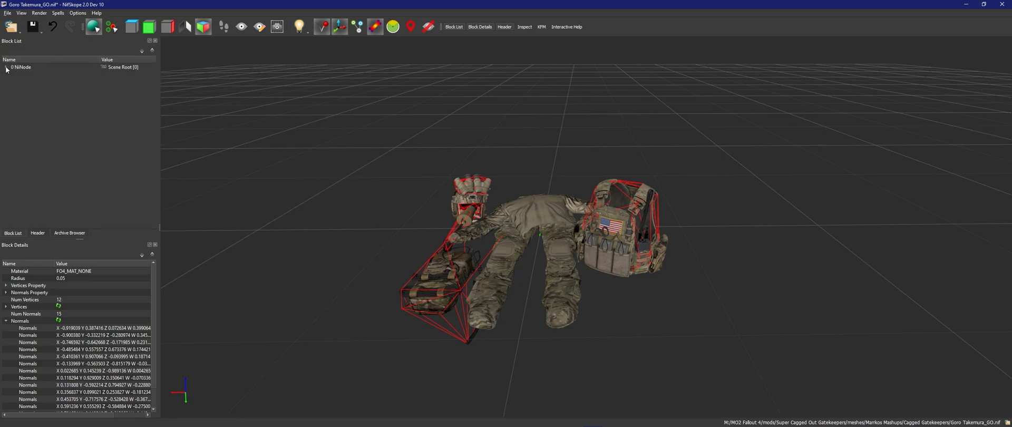
left_click(58, 13)
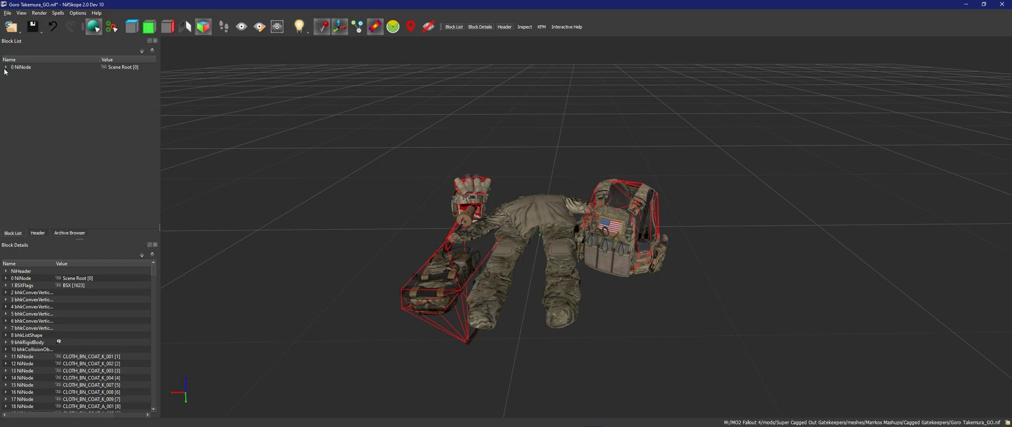
left_click(33, 27)
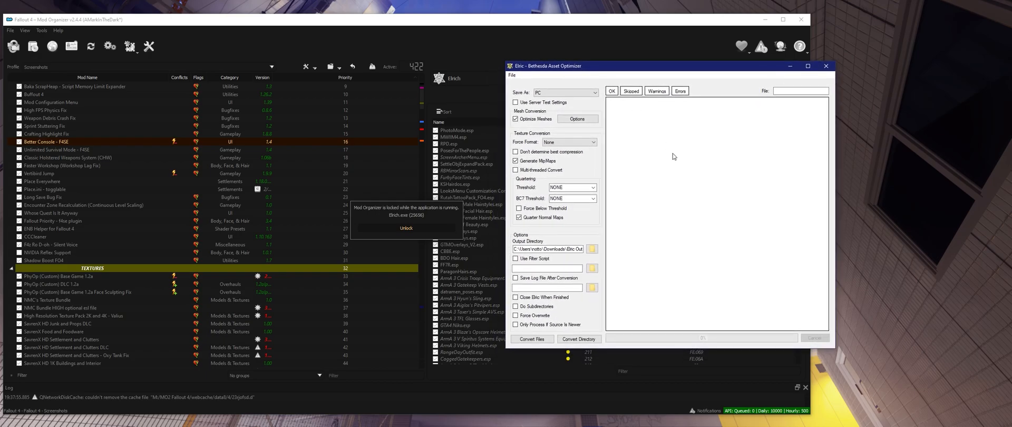
mouse_move(682, 160)
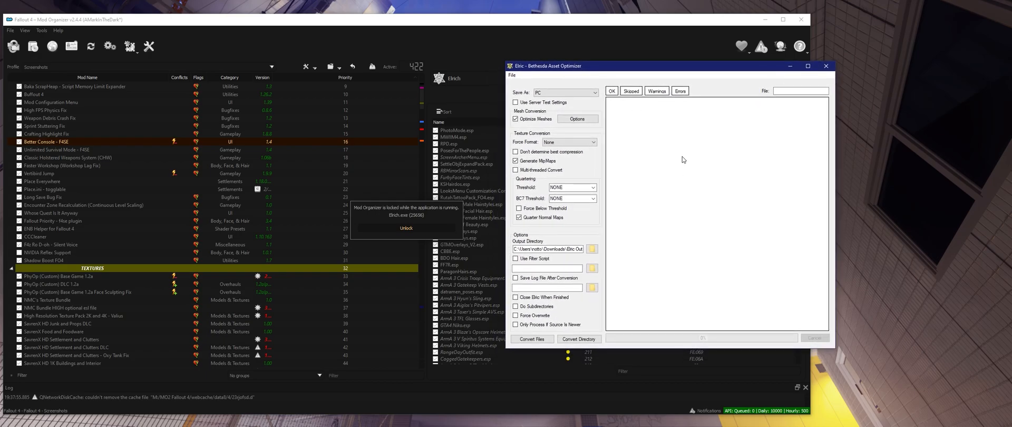
mouse_move(650, 208)
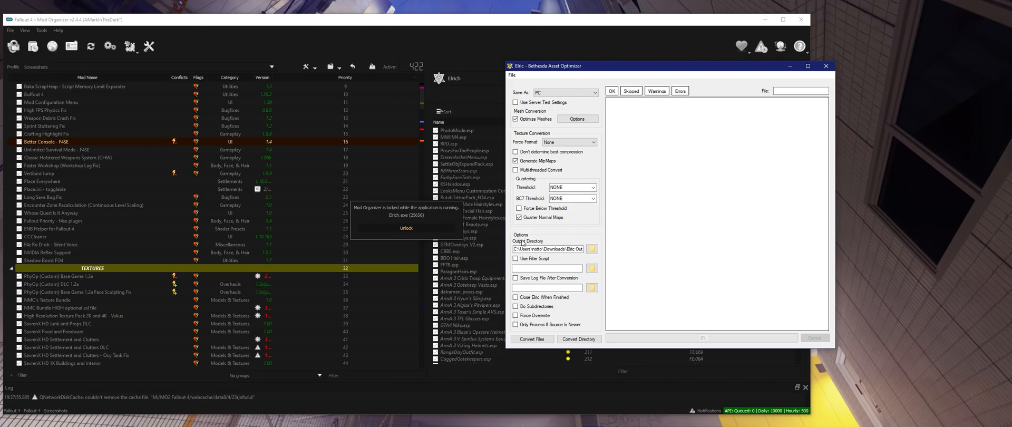
mouse_move(533, 247)
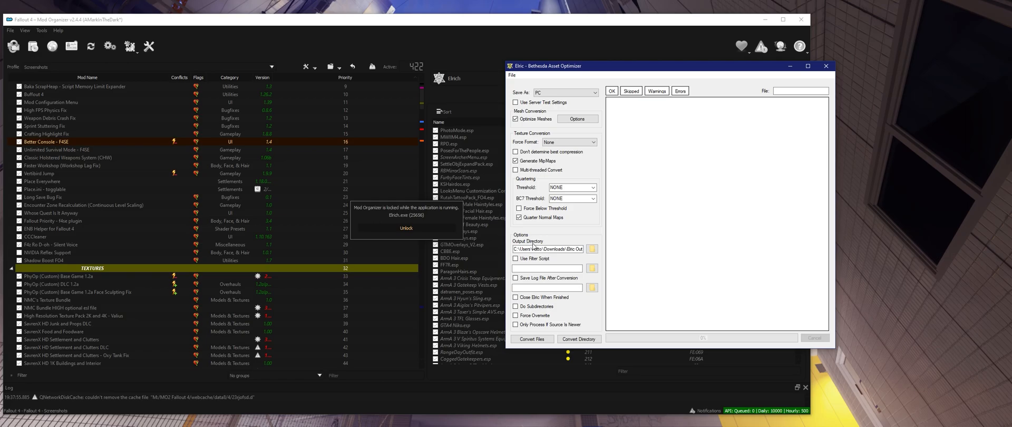
Pick the outfit mesh from the Gatekeepers mod's Mankos Mashups meshes folder as Elric input
left_click(531, 338)
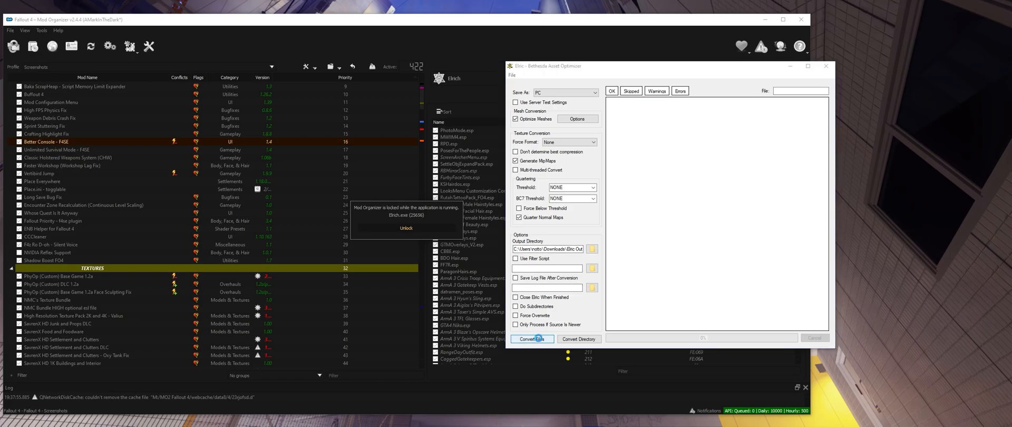
left_click(531, 338)
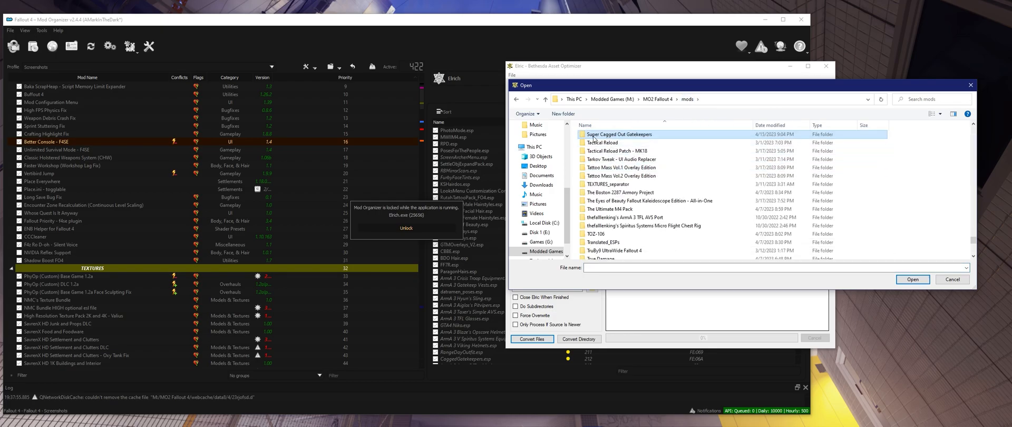
double_click(619, 133)
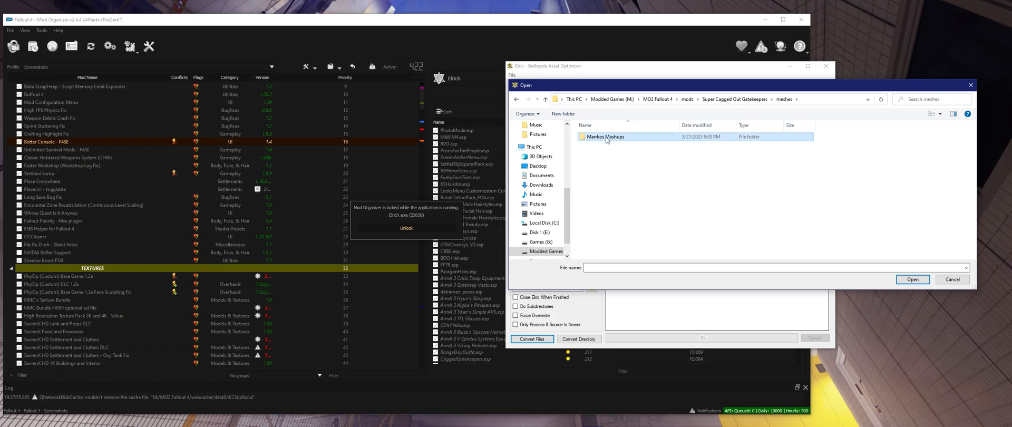
double_click(605, 136)
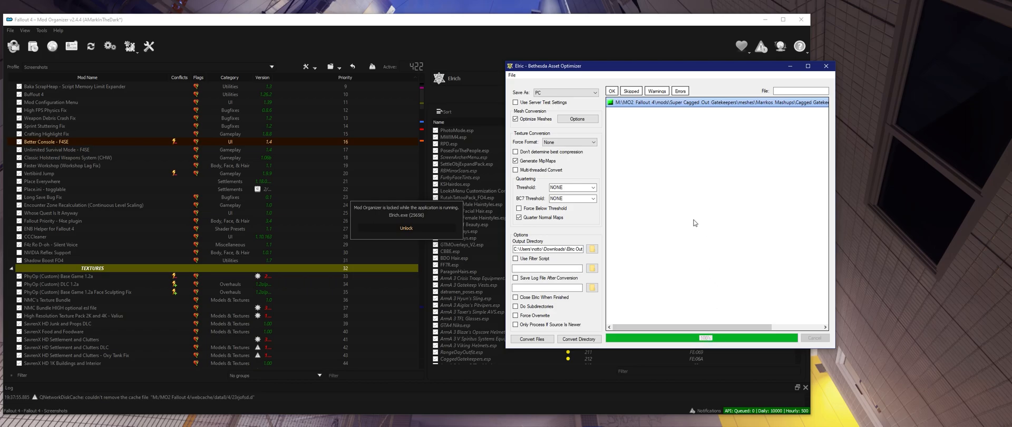
mouse_move(680, 208)
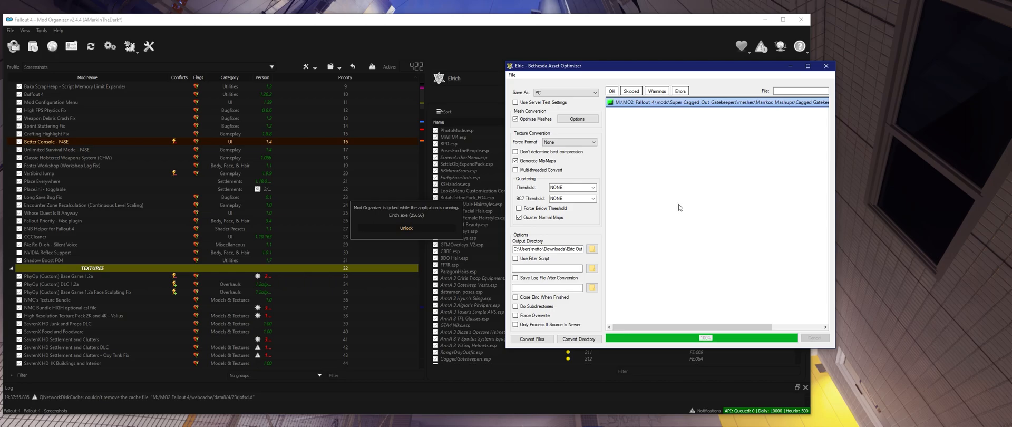
mouse_move(749, 226)
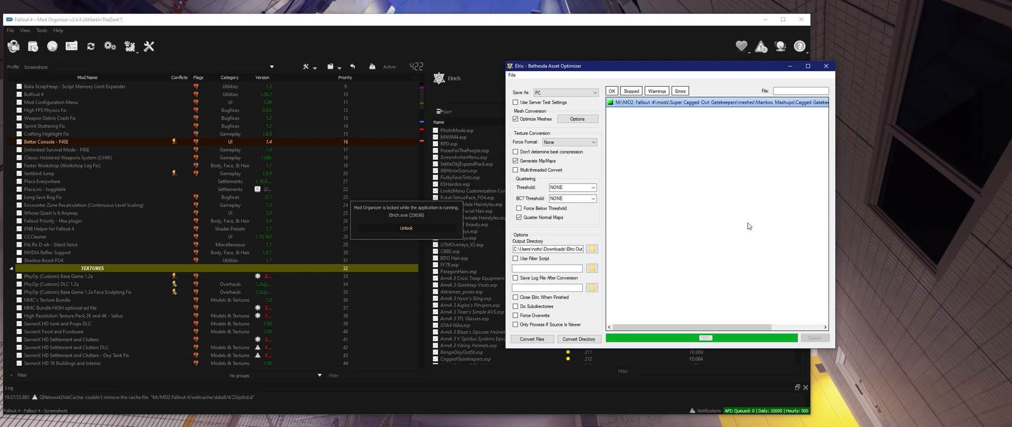
mouse_move(680, 241)
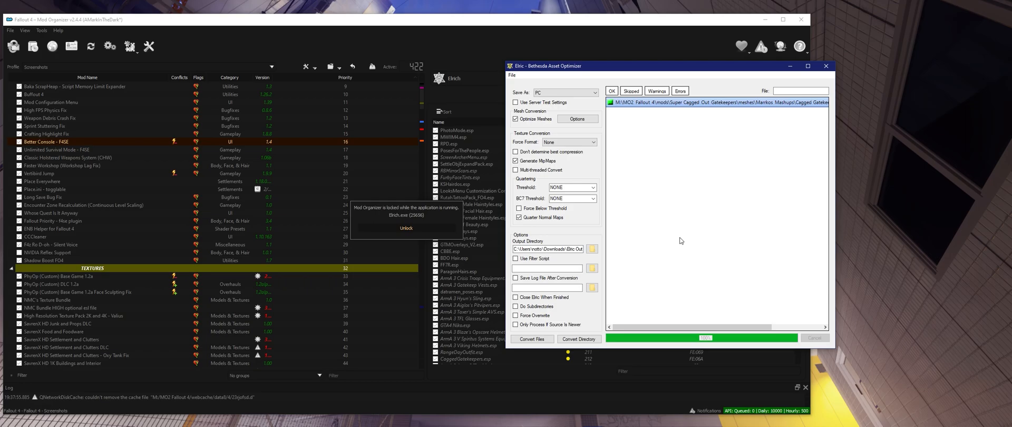
mouse_move(678, 204)
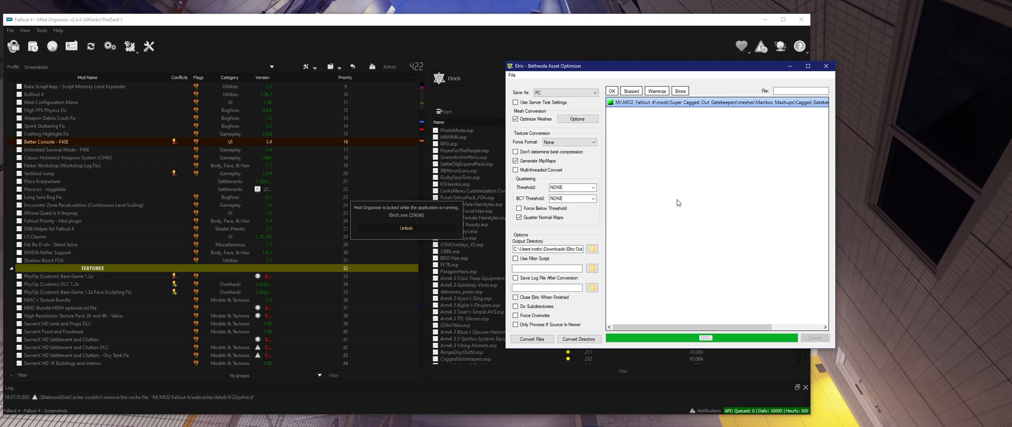
mouse_move(682, 234)
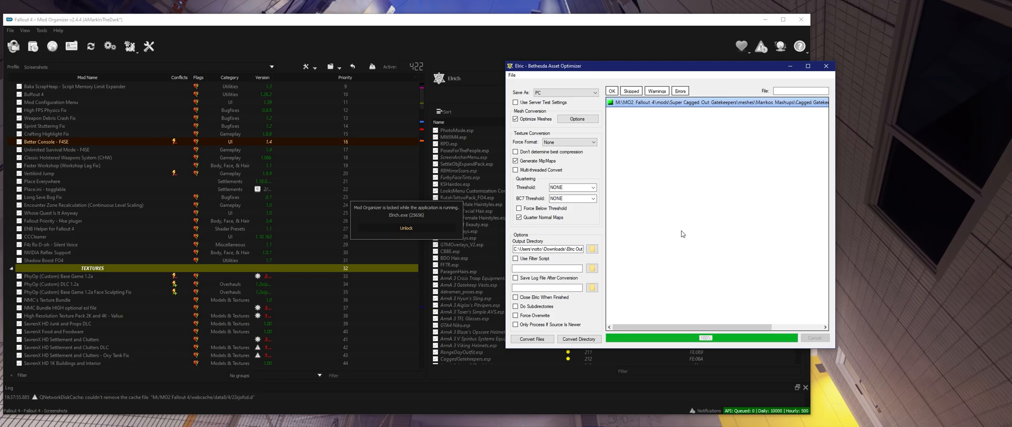
mouse_move(626, 148)
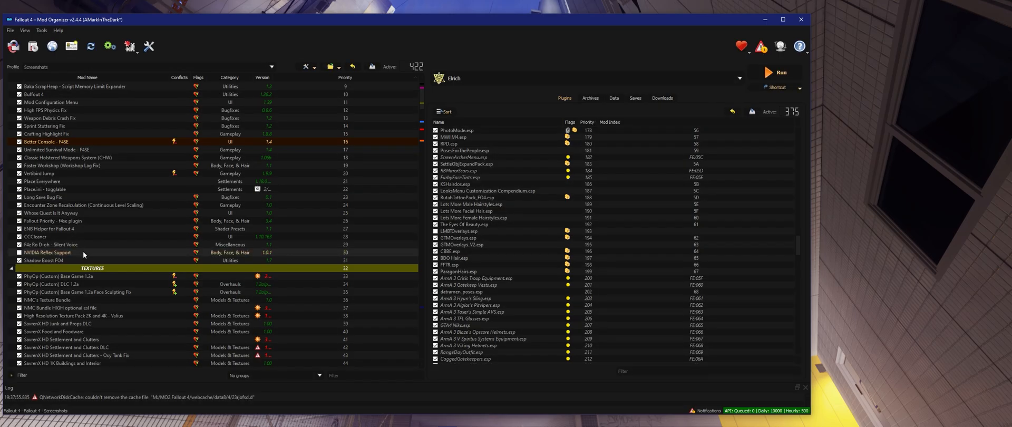
Copy Goro Takemura_GO.nif from Downloads\Elric Output into the Cagged Gatekeepers meshes folder
left_click(44, 260)
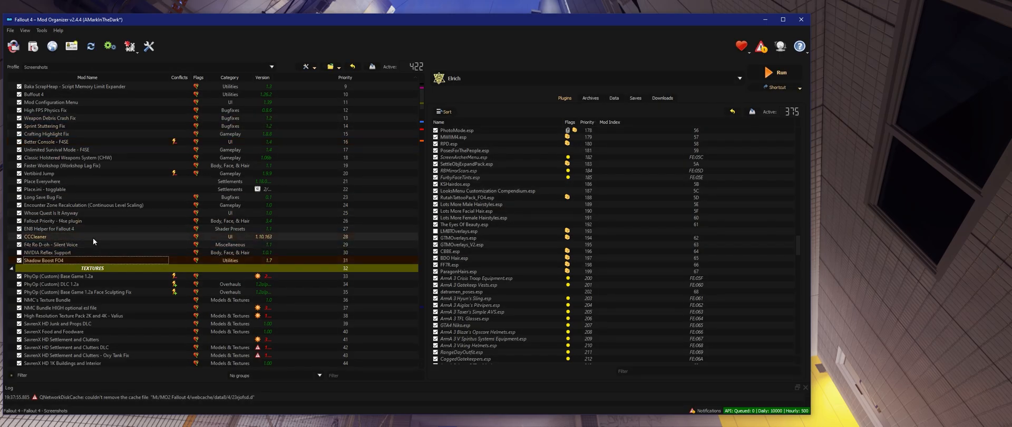
scroll("down", 3)
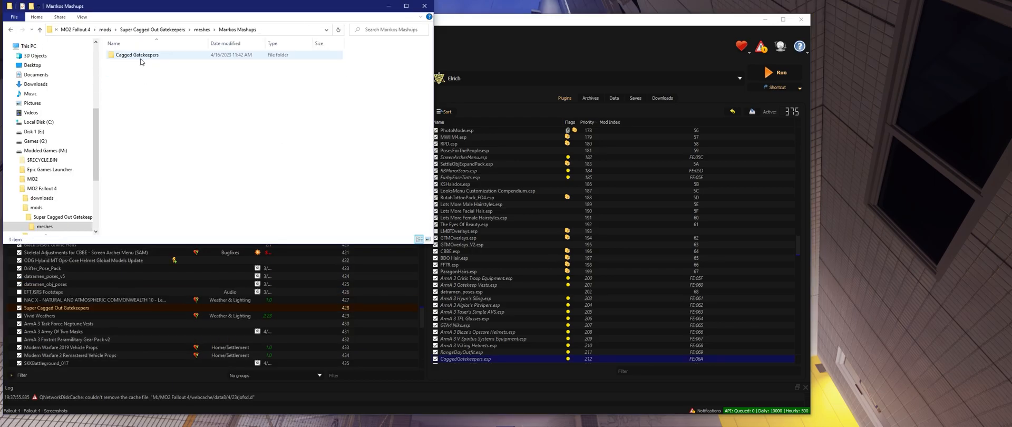
double_click(136, 55)
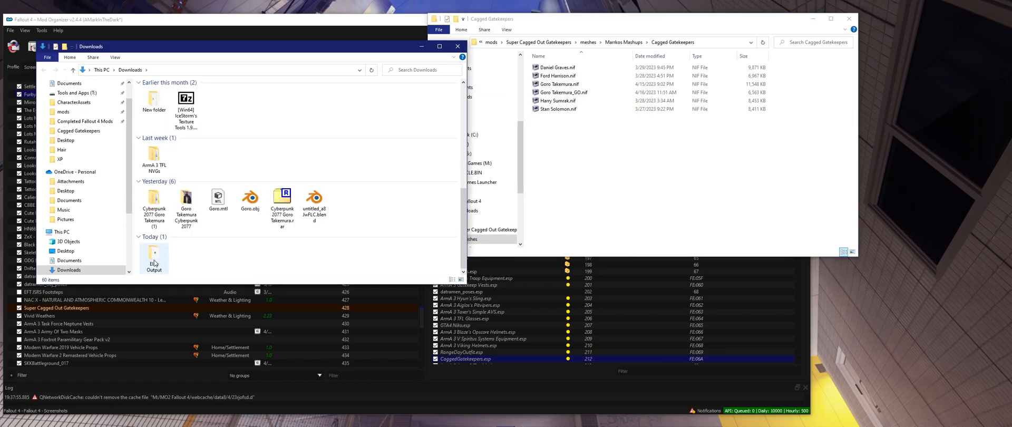
double_click(154, 258)
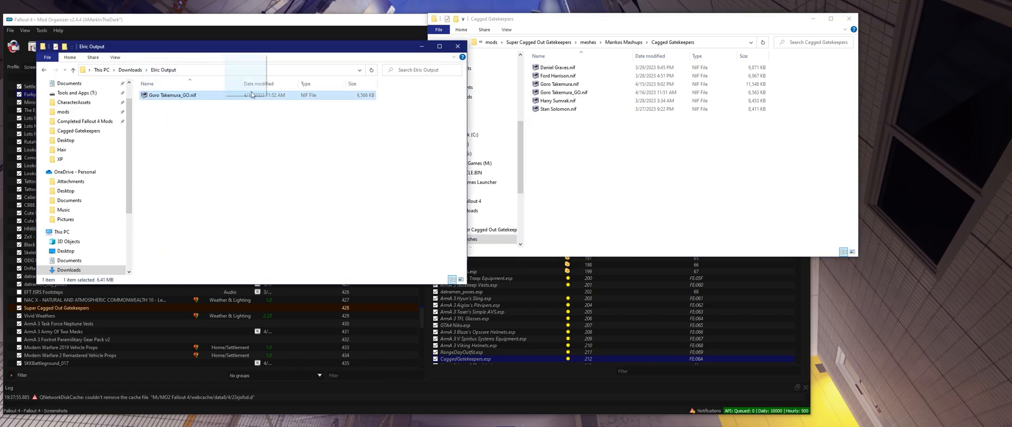
left_click_drag(171, 94, 562, 91)
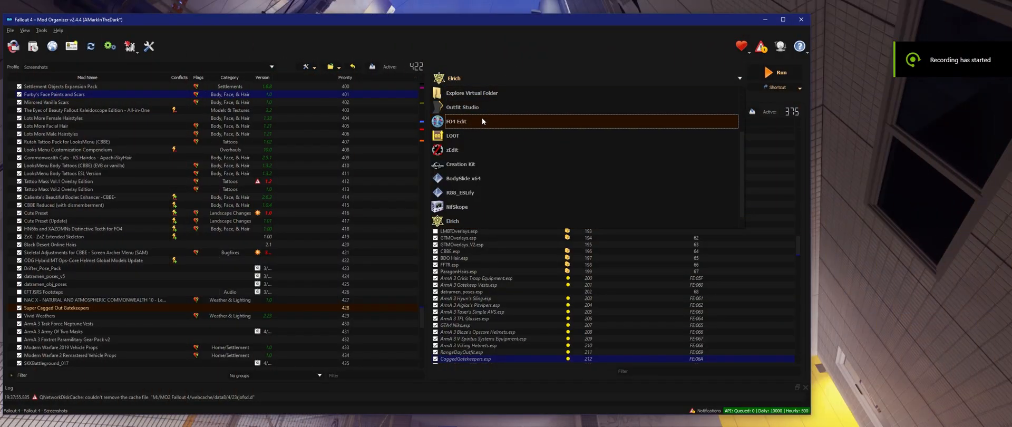
Launch FO4Edit from Mod Organizer and filter Module Selection for the Cagged plugin
left_click(457, 121)
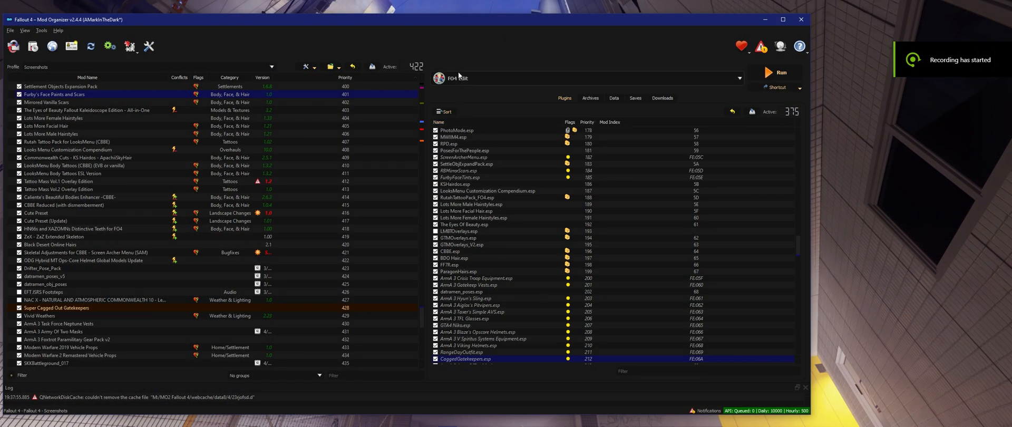
left_click(778, 72)
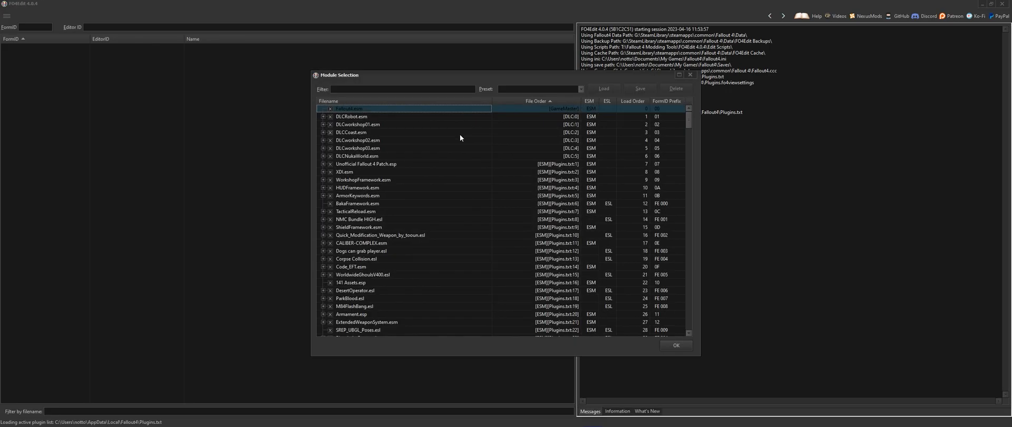
type("su")
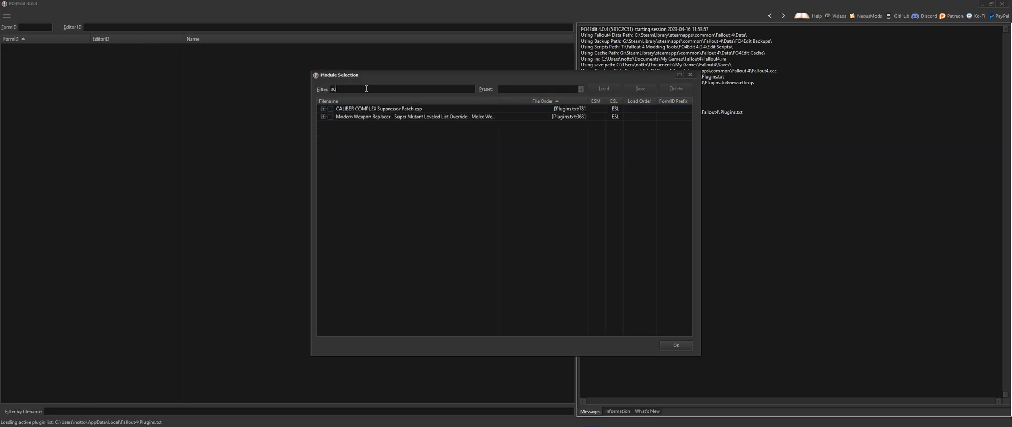
type("cagged")
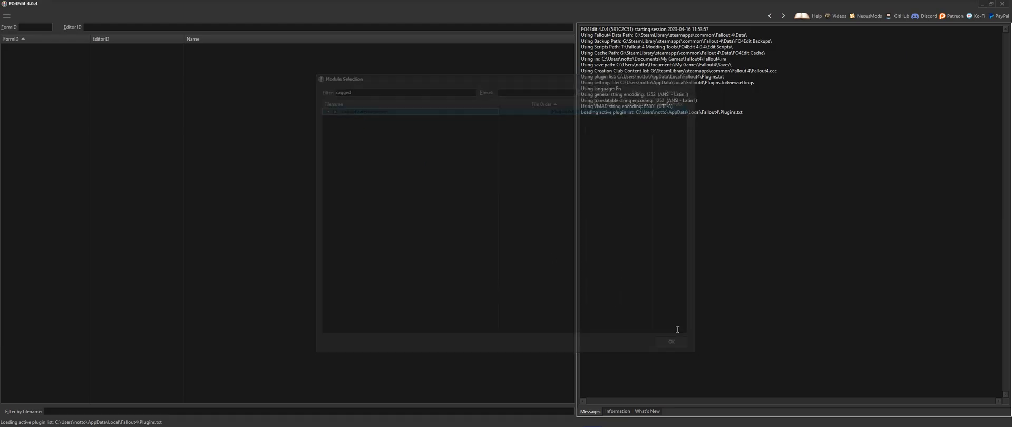
Review the AA_Goro Takemura armor addon's MOD2/MOD3 model paths in CaggedGatekeepers.esp
left_click(670, 342)
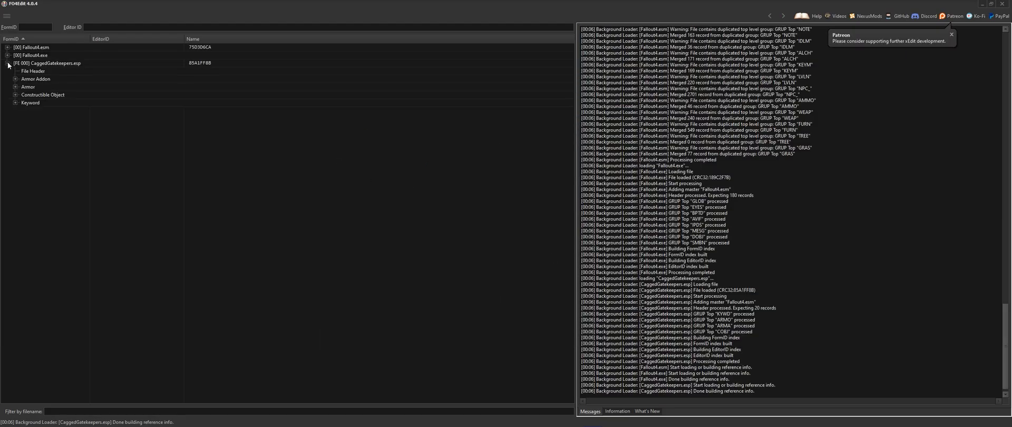
left_click(40, 93)
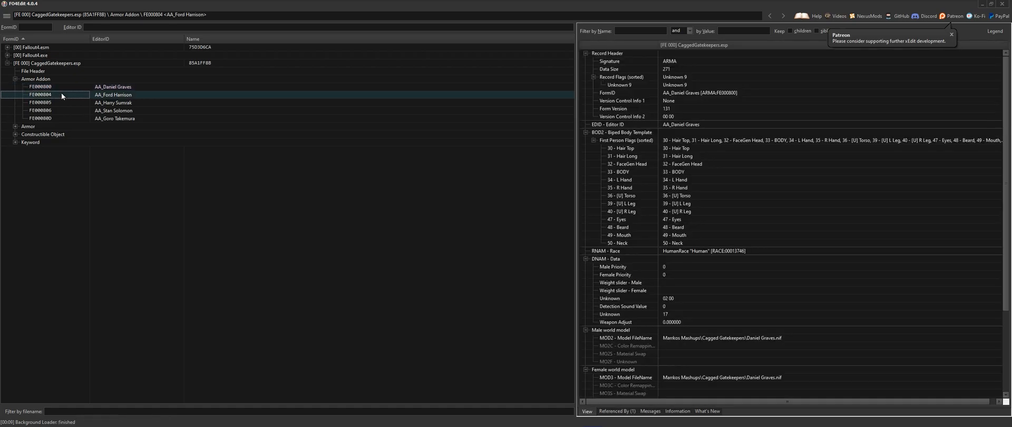
left_click(115, 118)
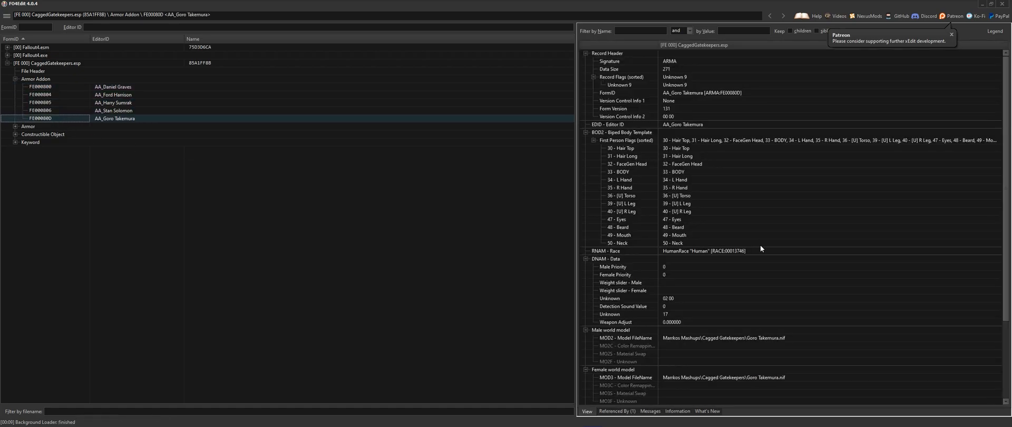
scroll("down", 3)
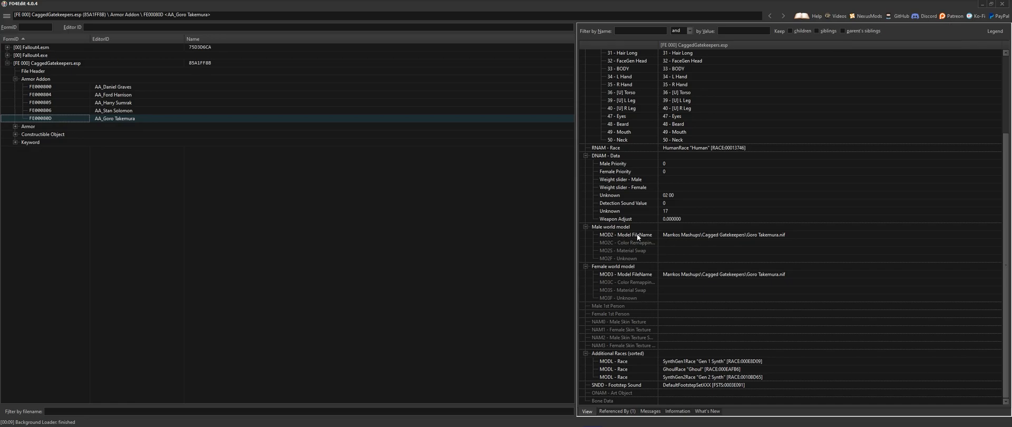
Expand the Armor group and select the Goro Takemura armor record
left_click(15, 126)
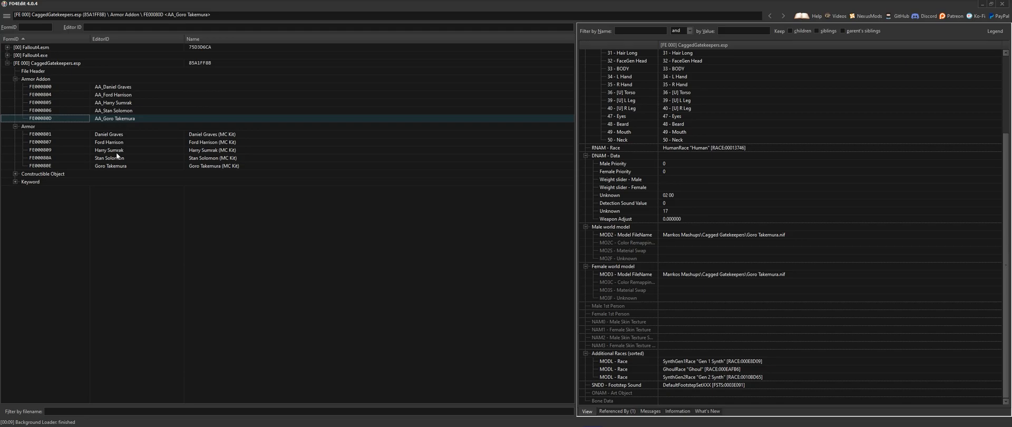
left_click(110, 165)
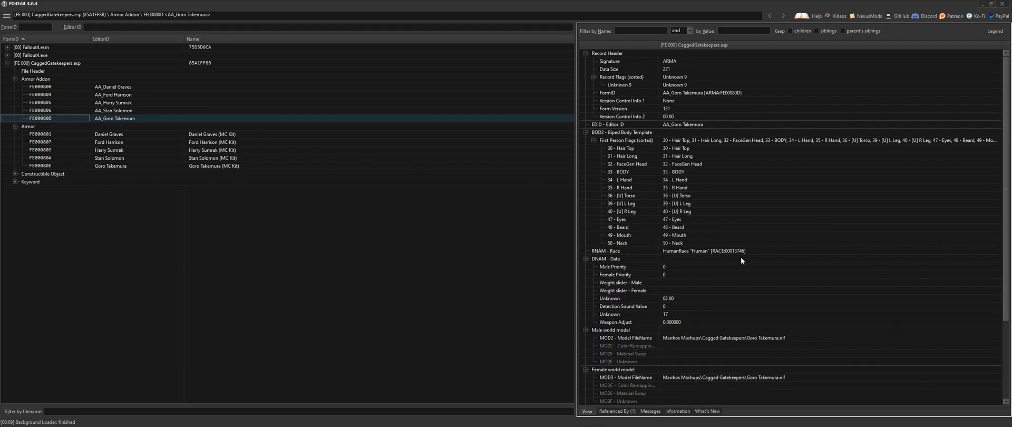
double_click(723, 338)
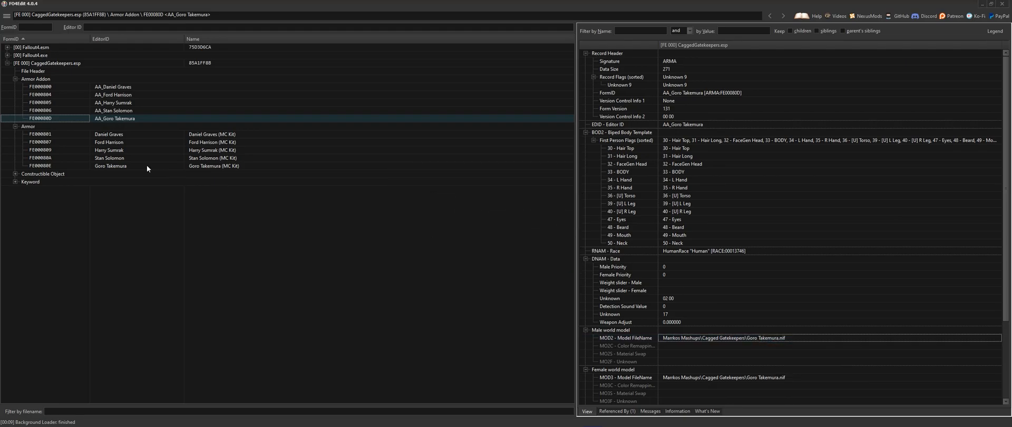
left_click(111, 165)
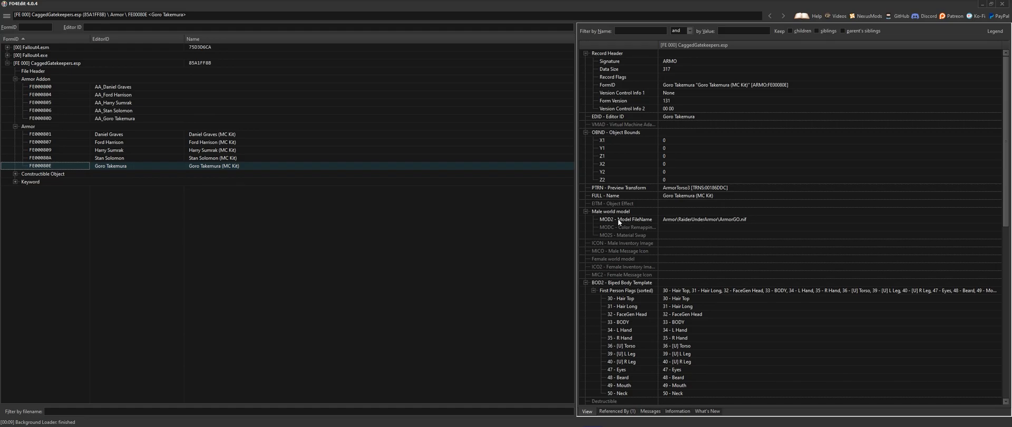
Edit the armor's MOD2 world model filename to the new _GO.nif path
right_click(703, 220)
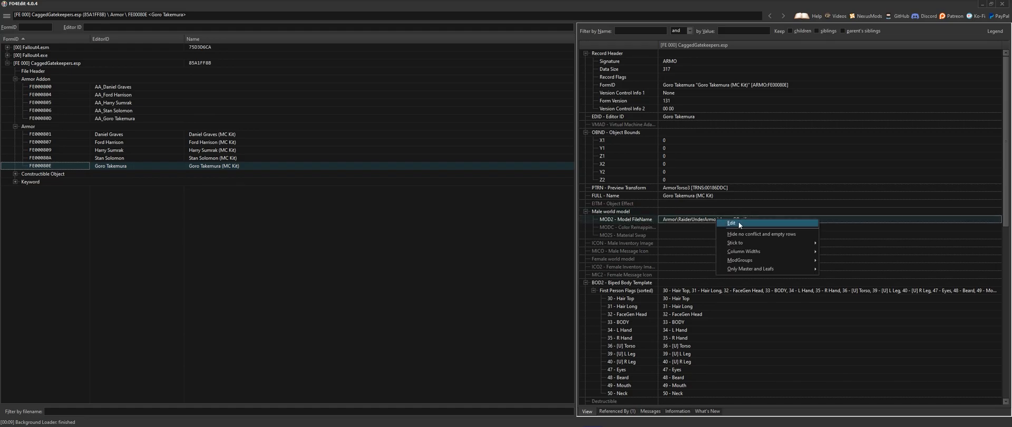
left_click(731, 223)
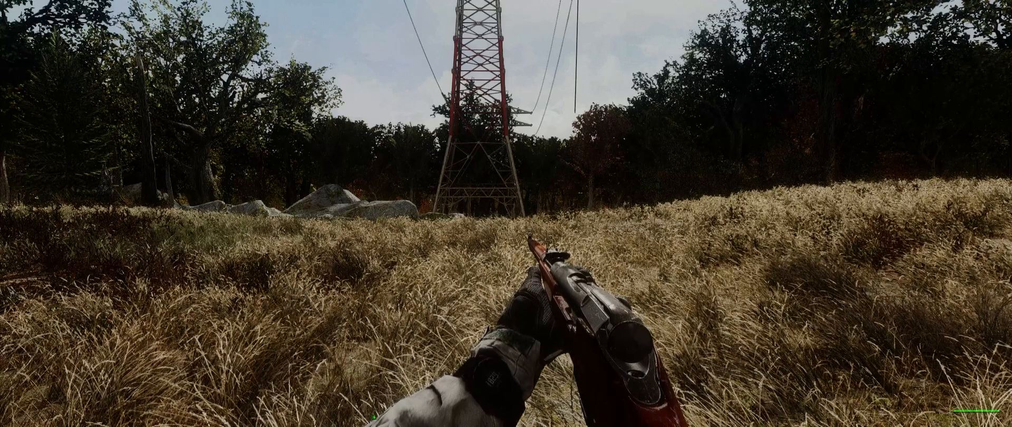
Inspect the Goro Takemura (MC Kit) outfit from the container transfer menu
key("tab")
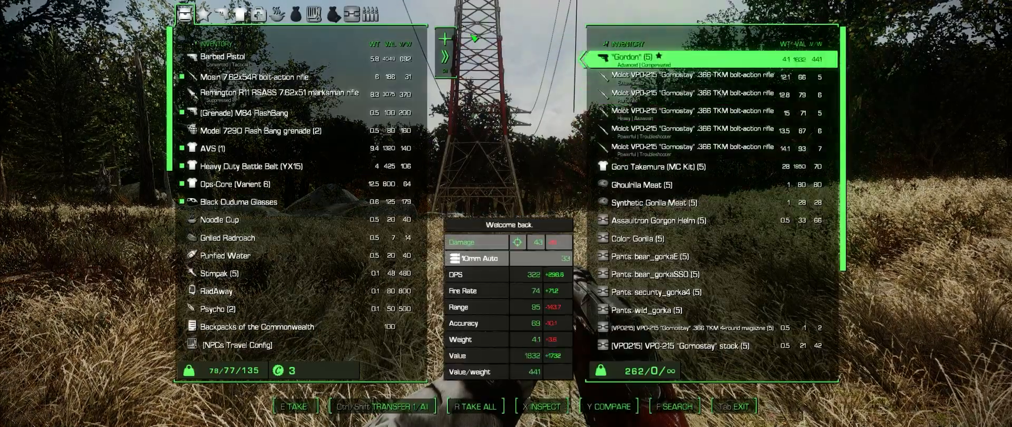
left_click(240, 14)
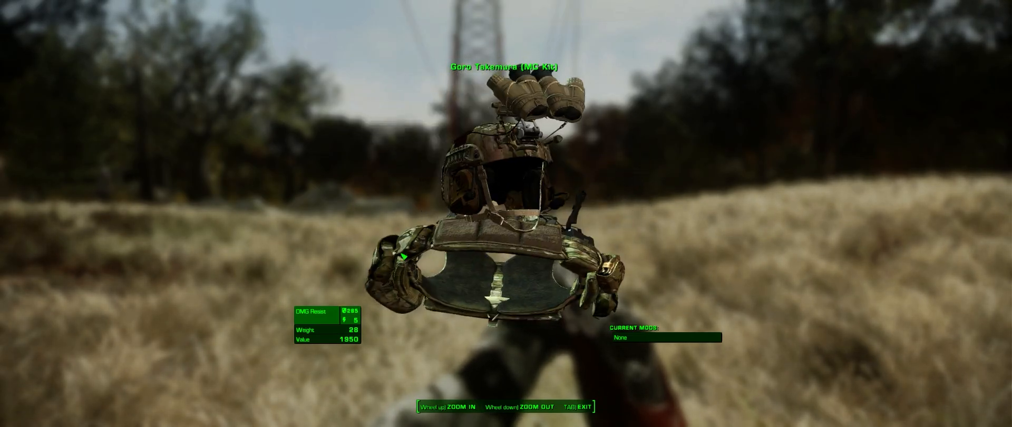
Drop the outfit onto the grass to test physics, then bring up the Pip-Boy apparel inventory
key("tab")
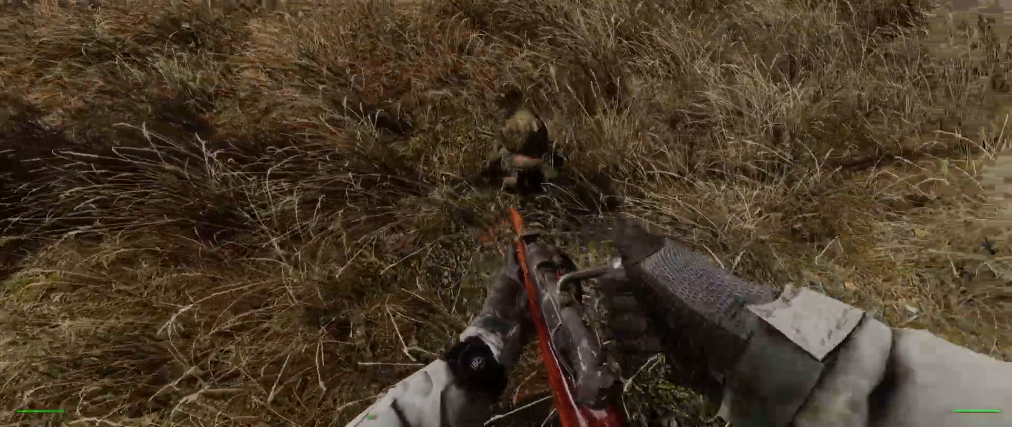
key("Tab")
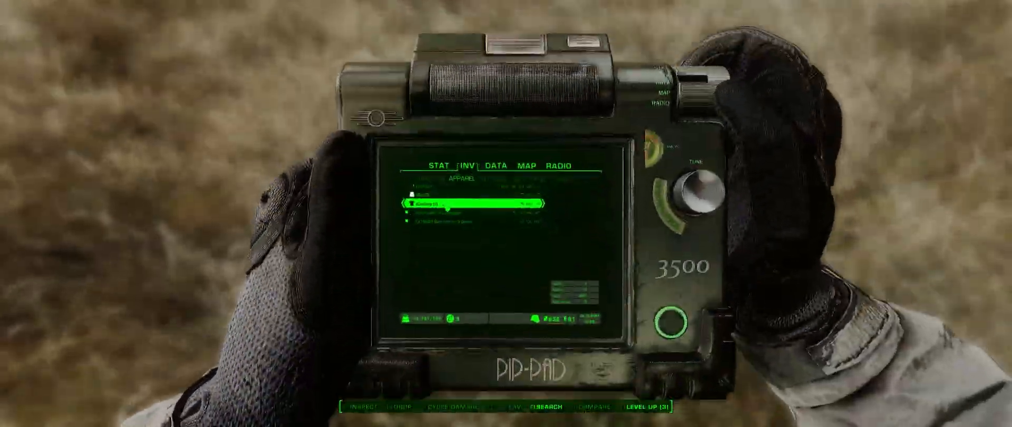